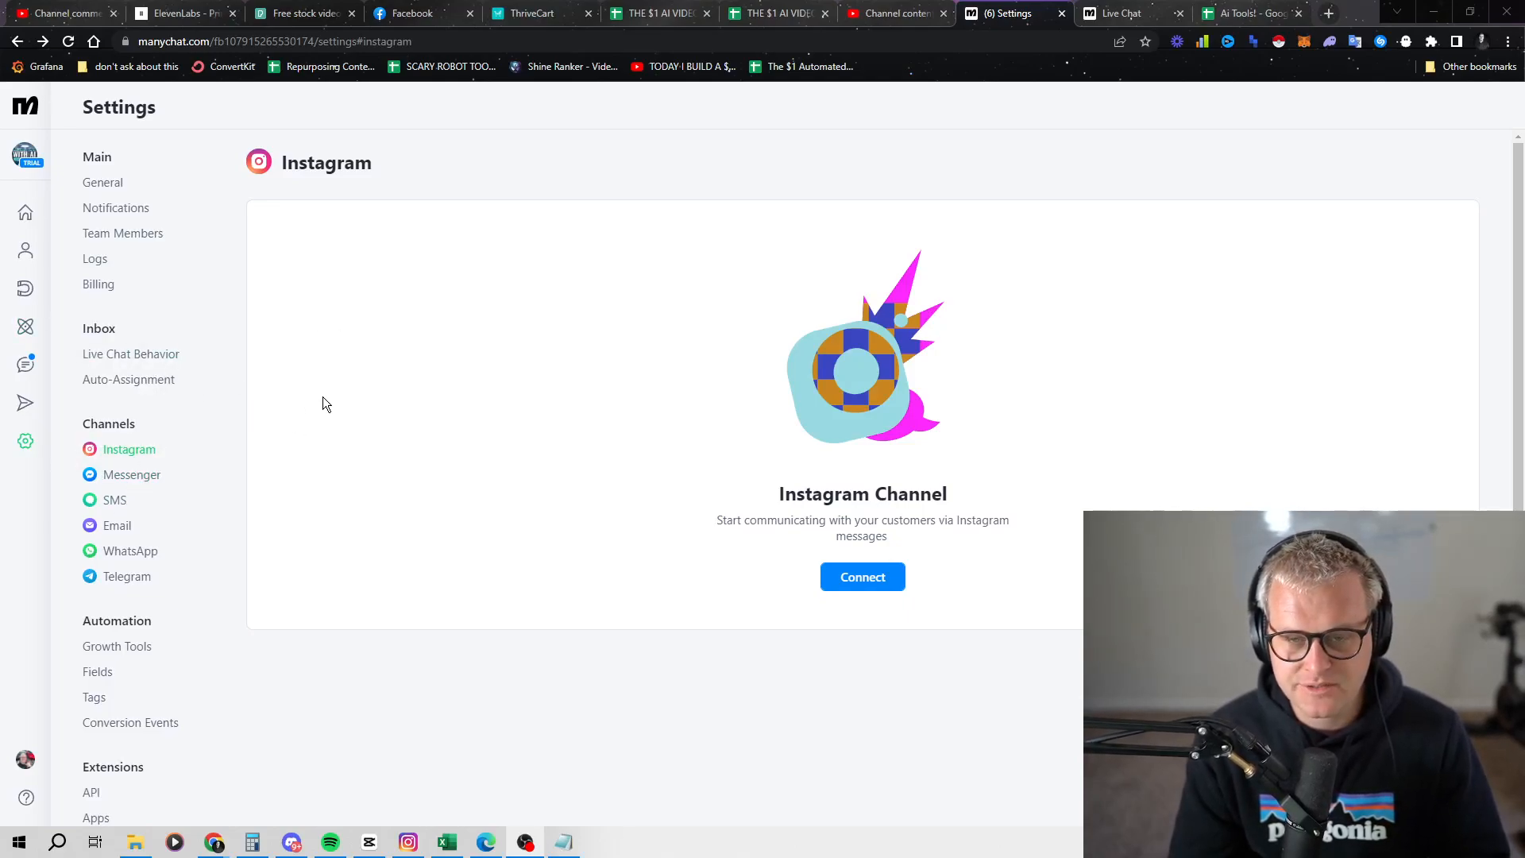
mouse_move(177, 458)
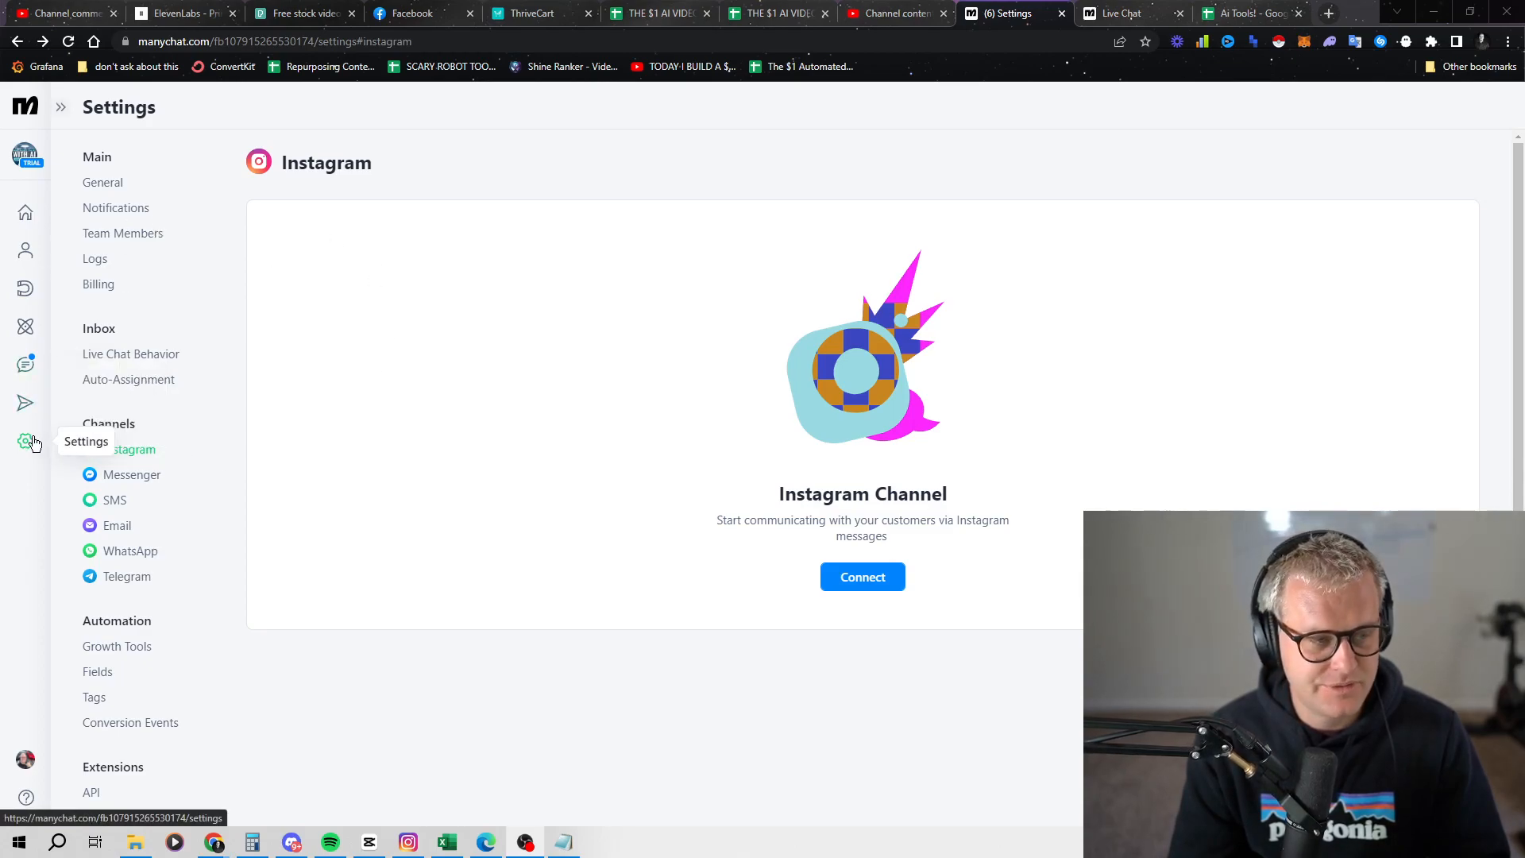
mouse_move(49, 462)
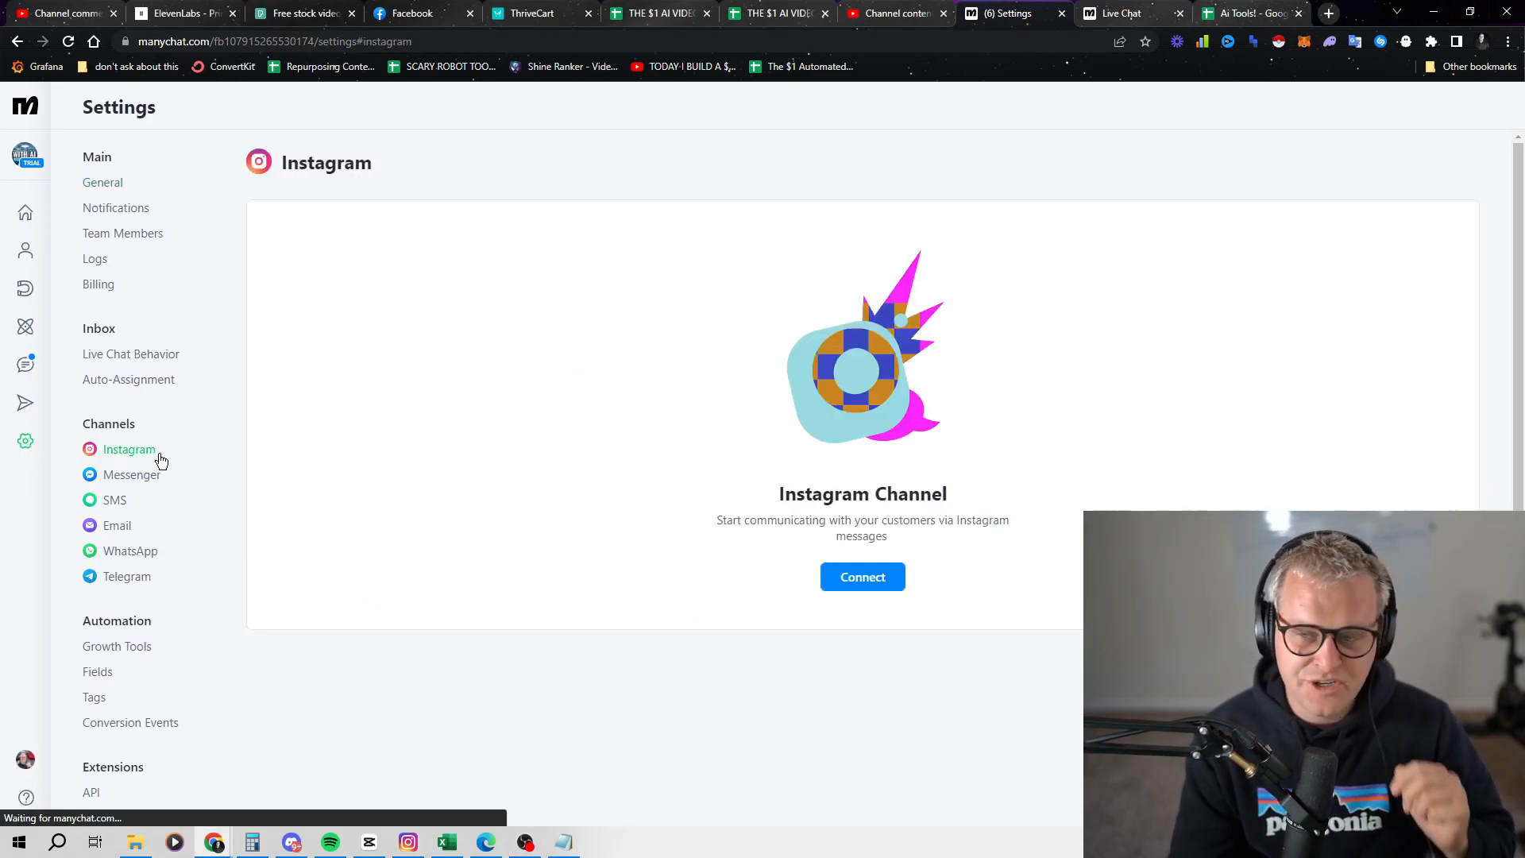
Step: Begin connecting an Instagram channel from Settings > Channels > Instagram
left_click(861, 577)
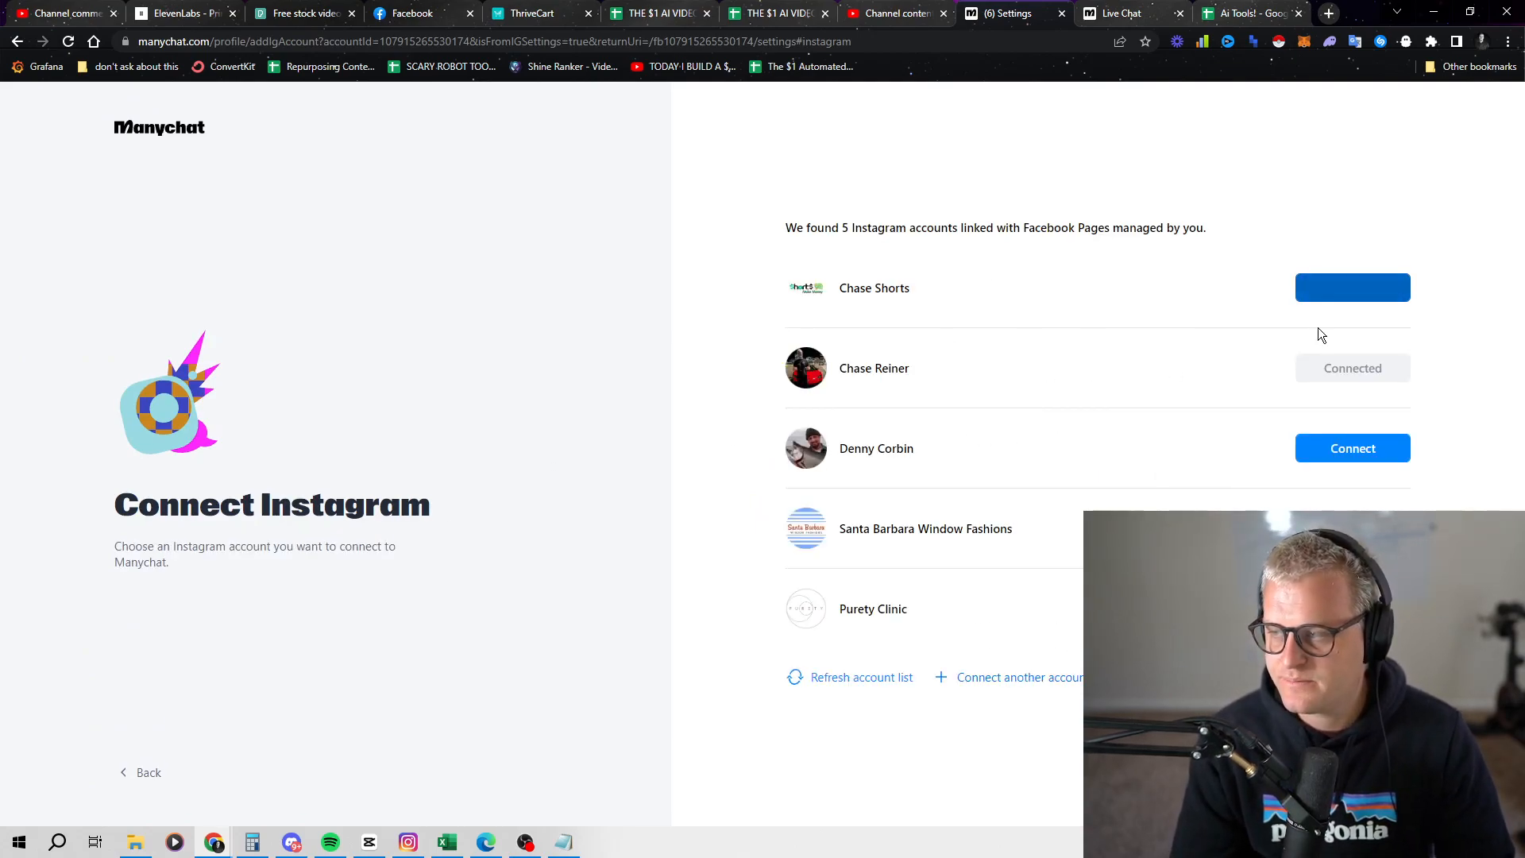
Step: Connect the first listed Instagram account (shortsmakemoneyonline) and reach the confirmation
left_click(1350, 287)
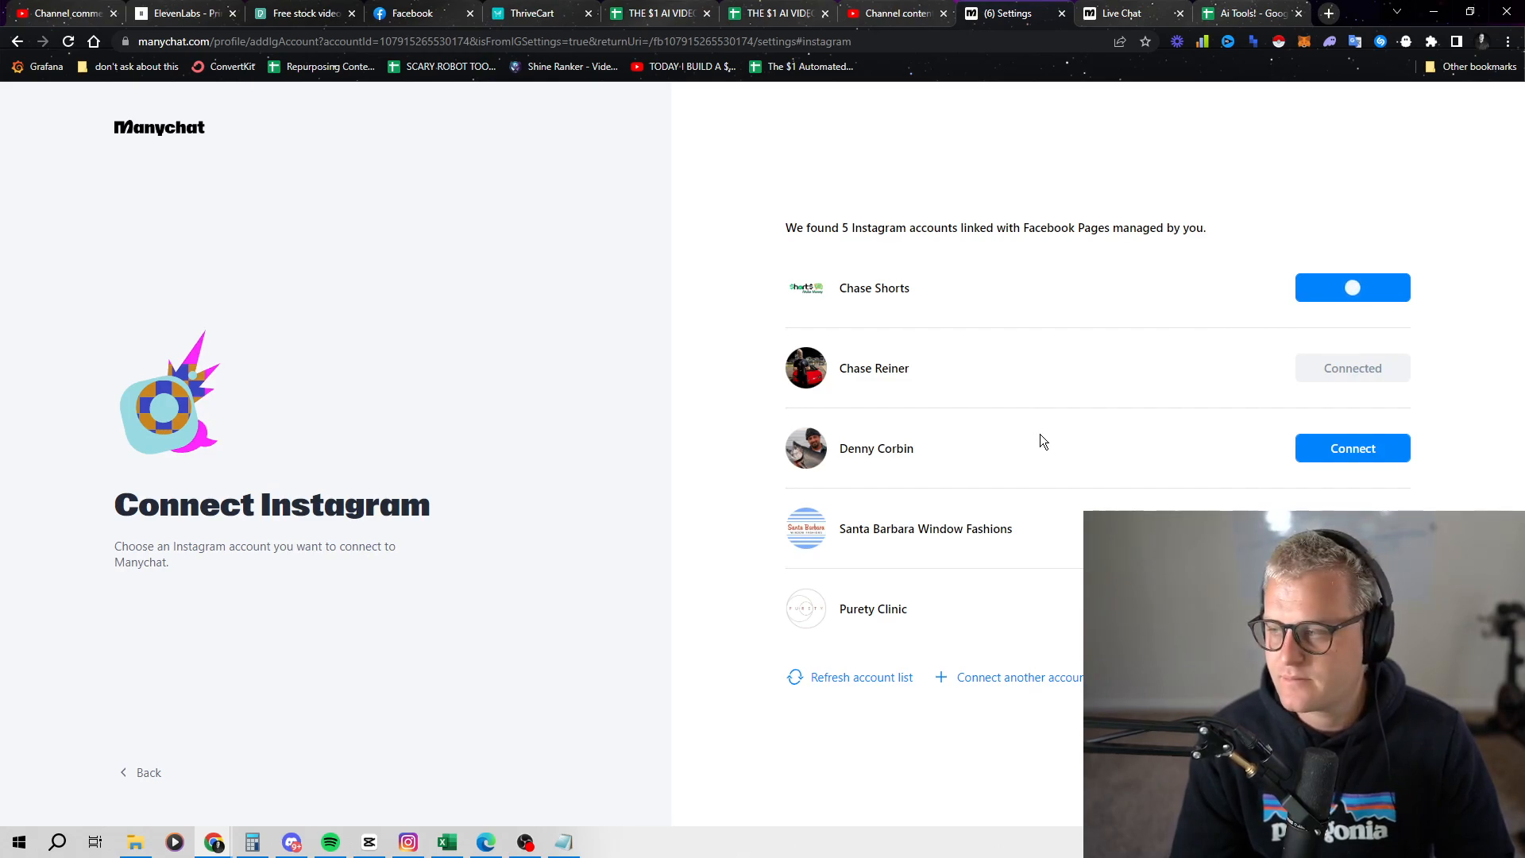
left_click(1351, 287)
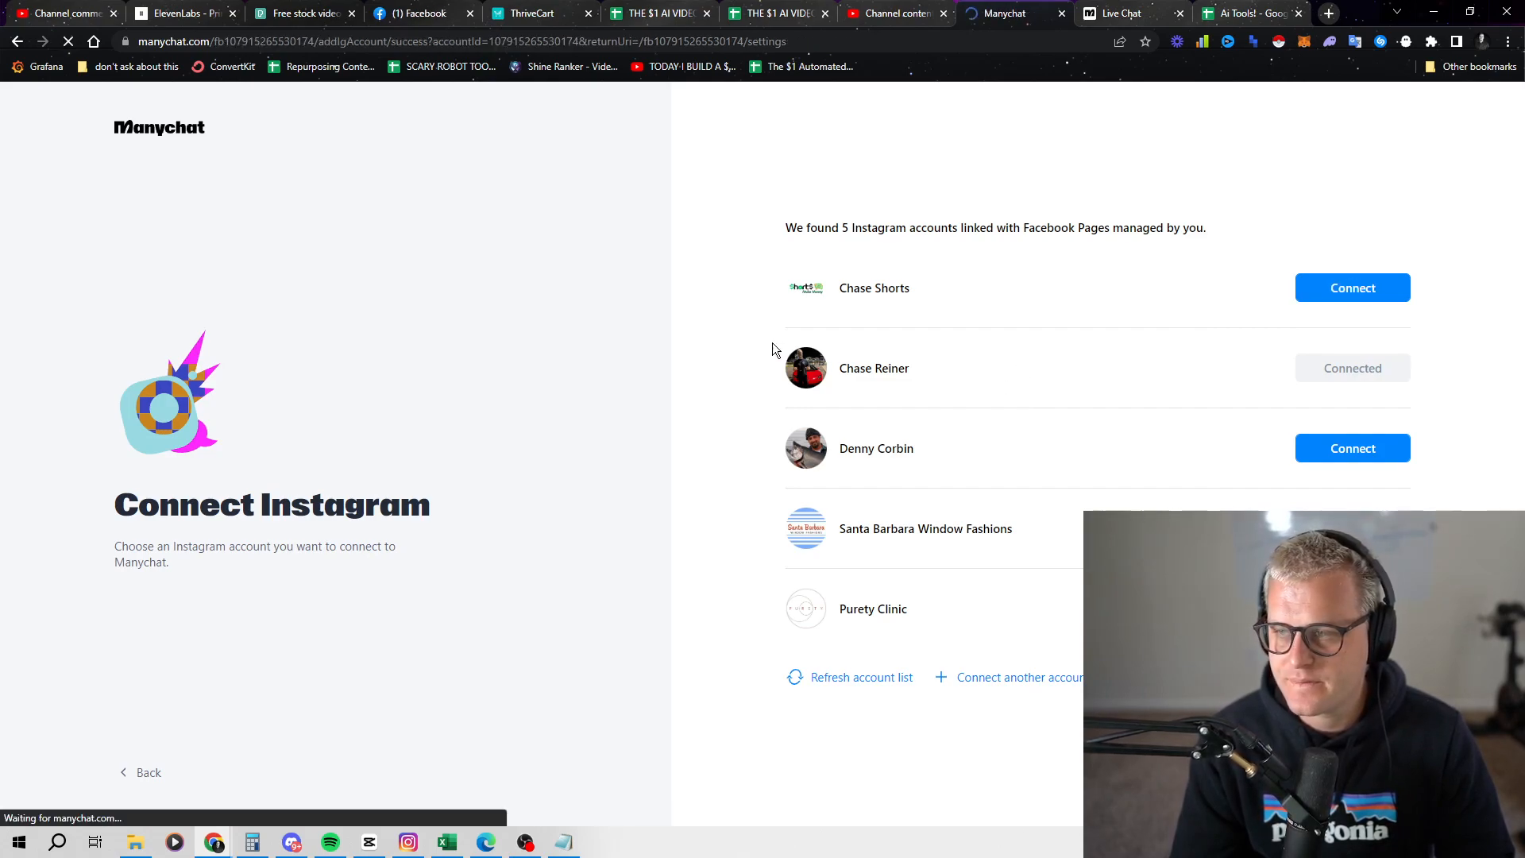
left_click(1350, 288)
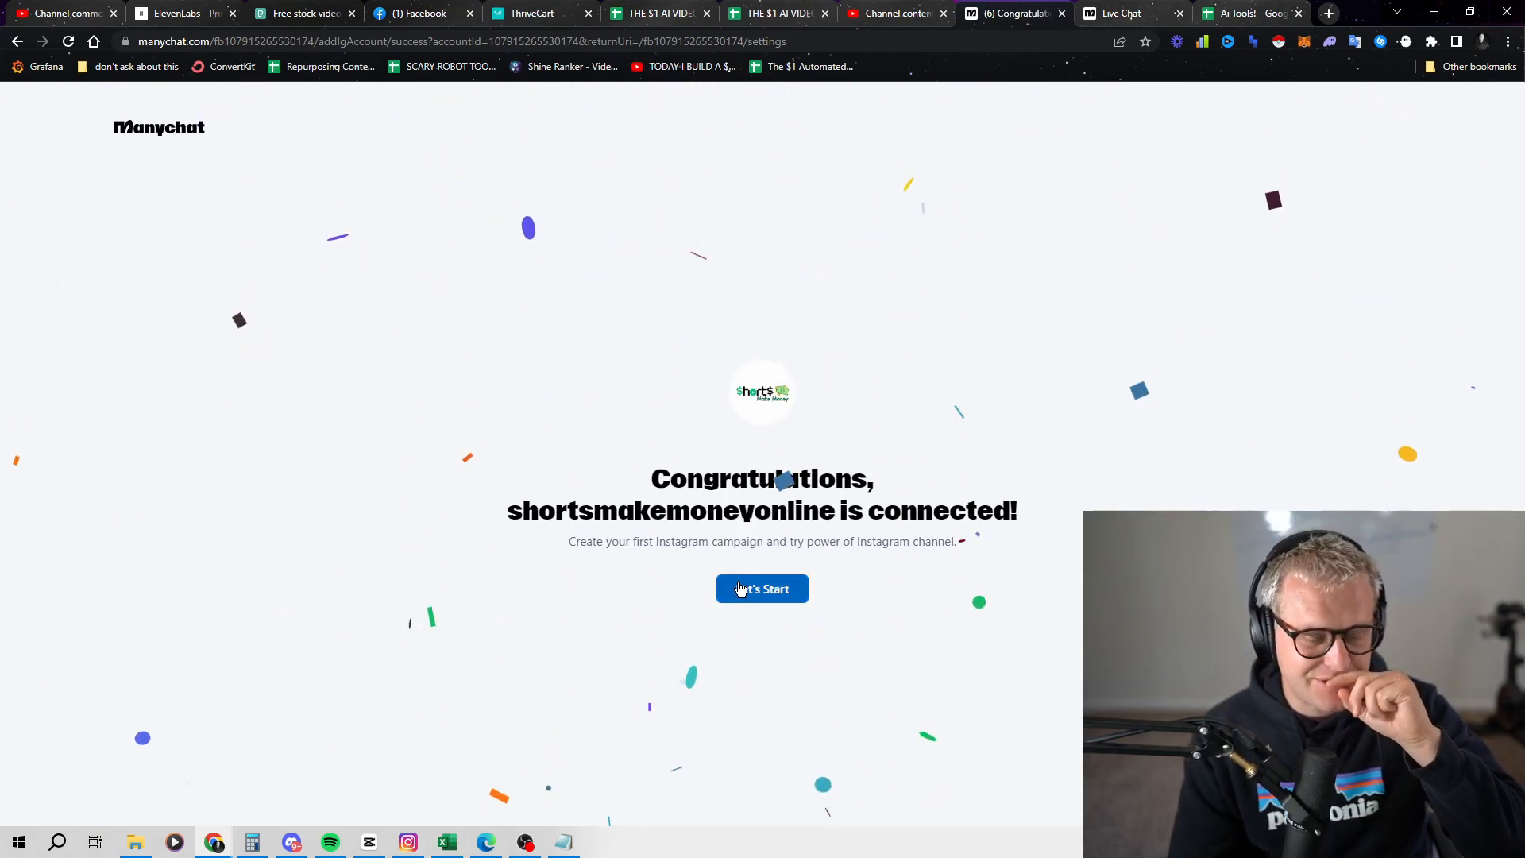
Step: Continue past the connection confirmation with Let's Start
left_click(763, 587)
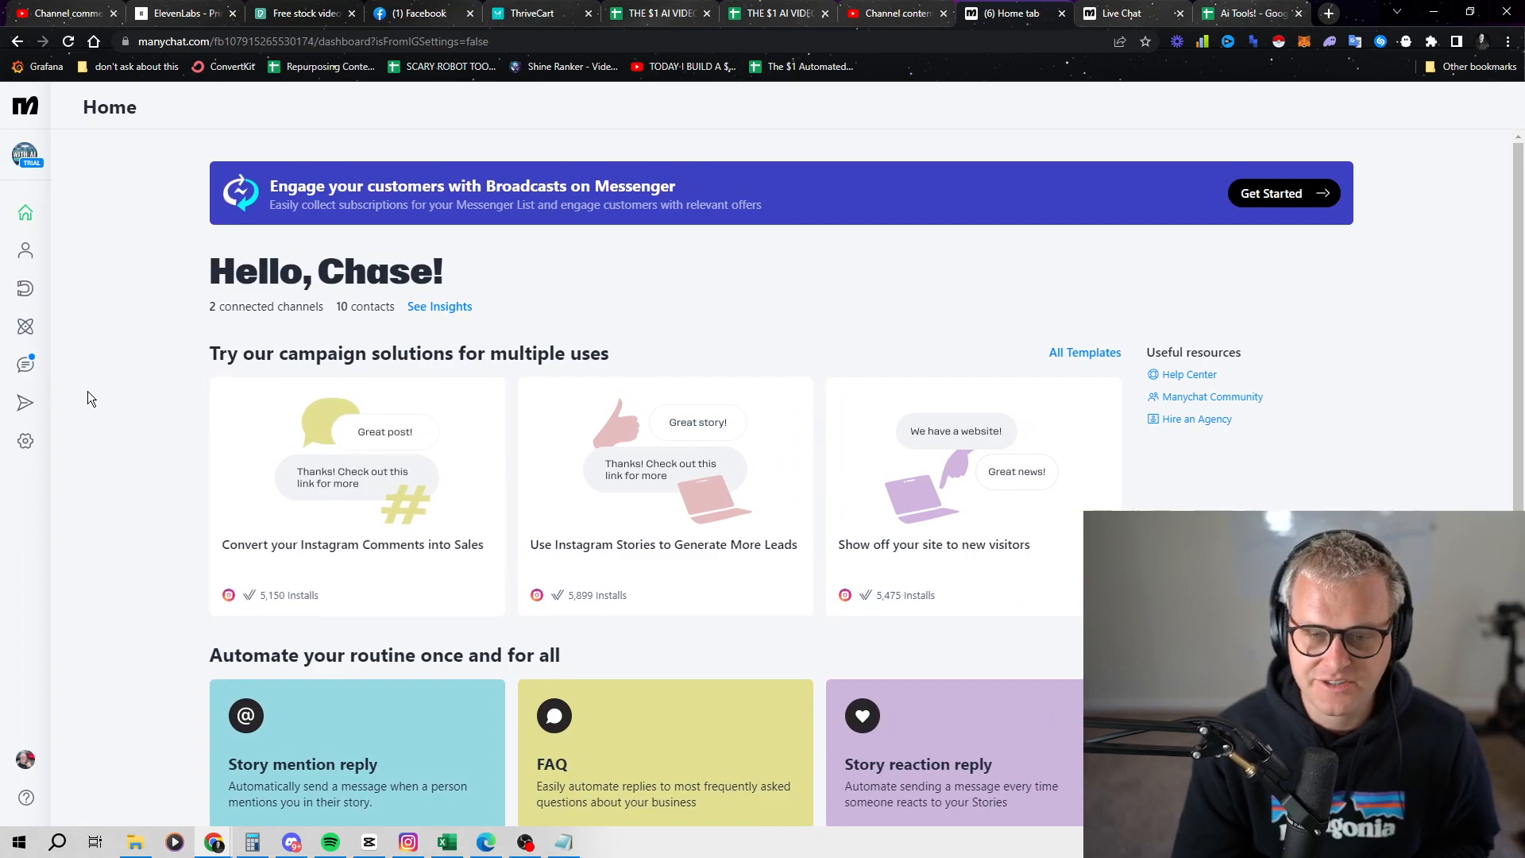
mouse_move(27, 363)
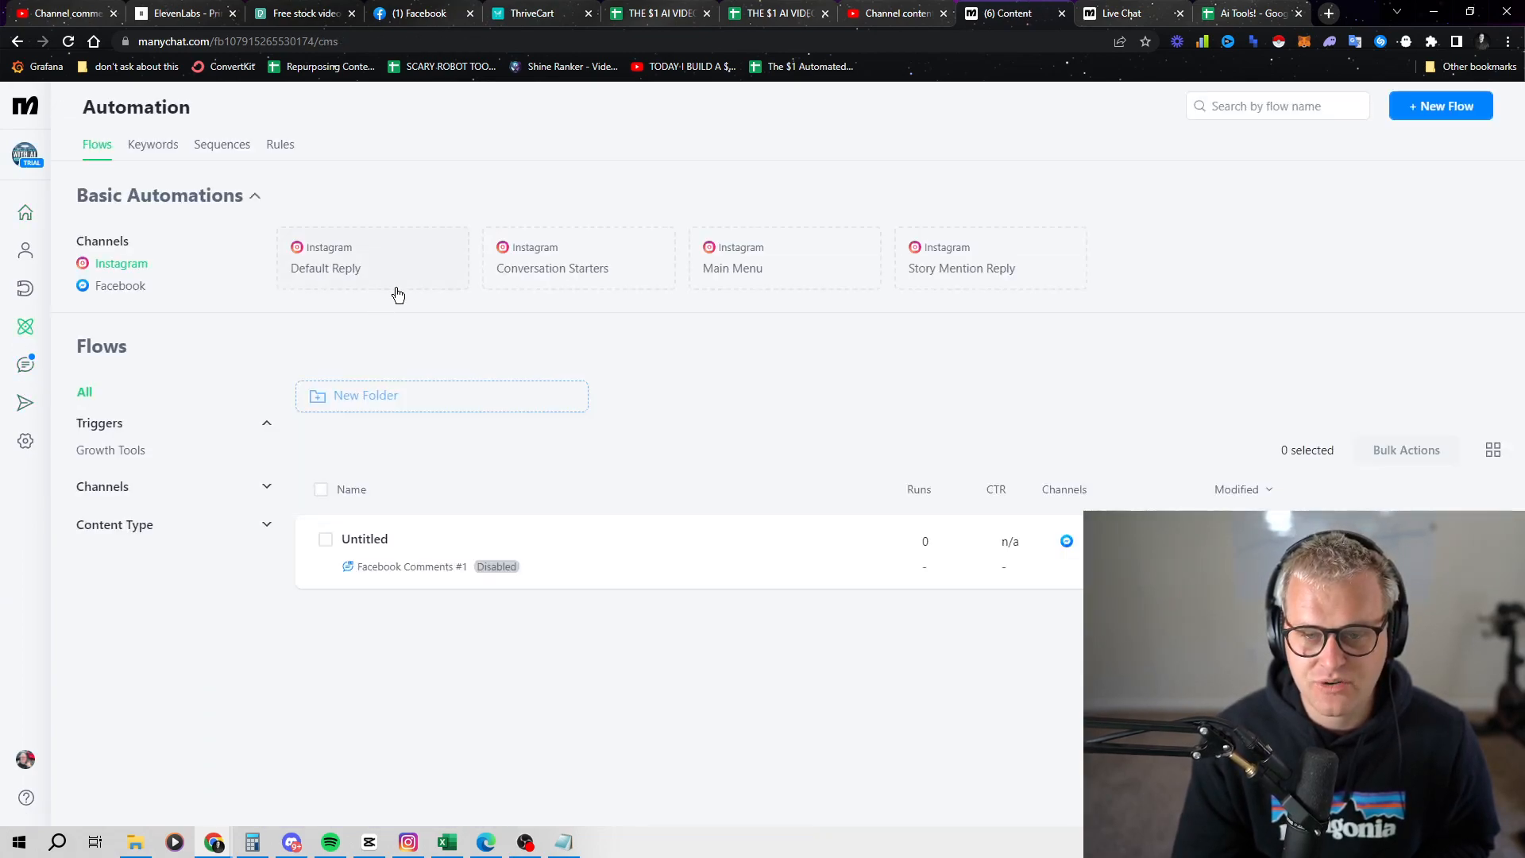
mouse_move(1475, 87)
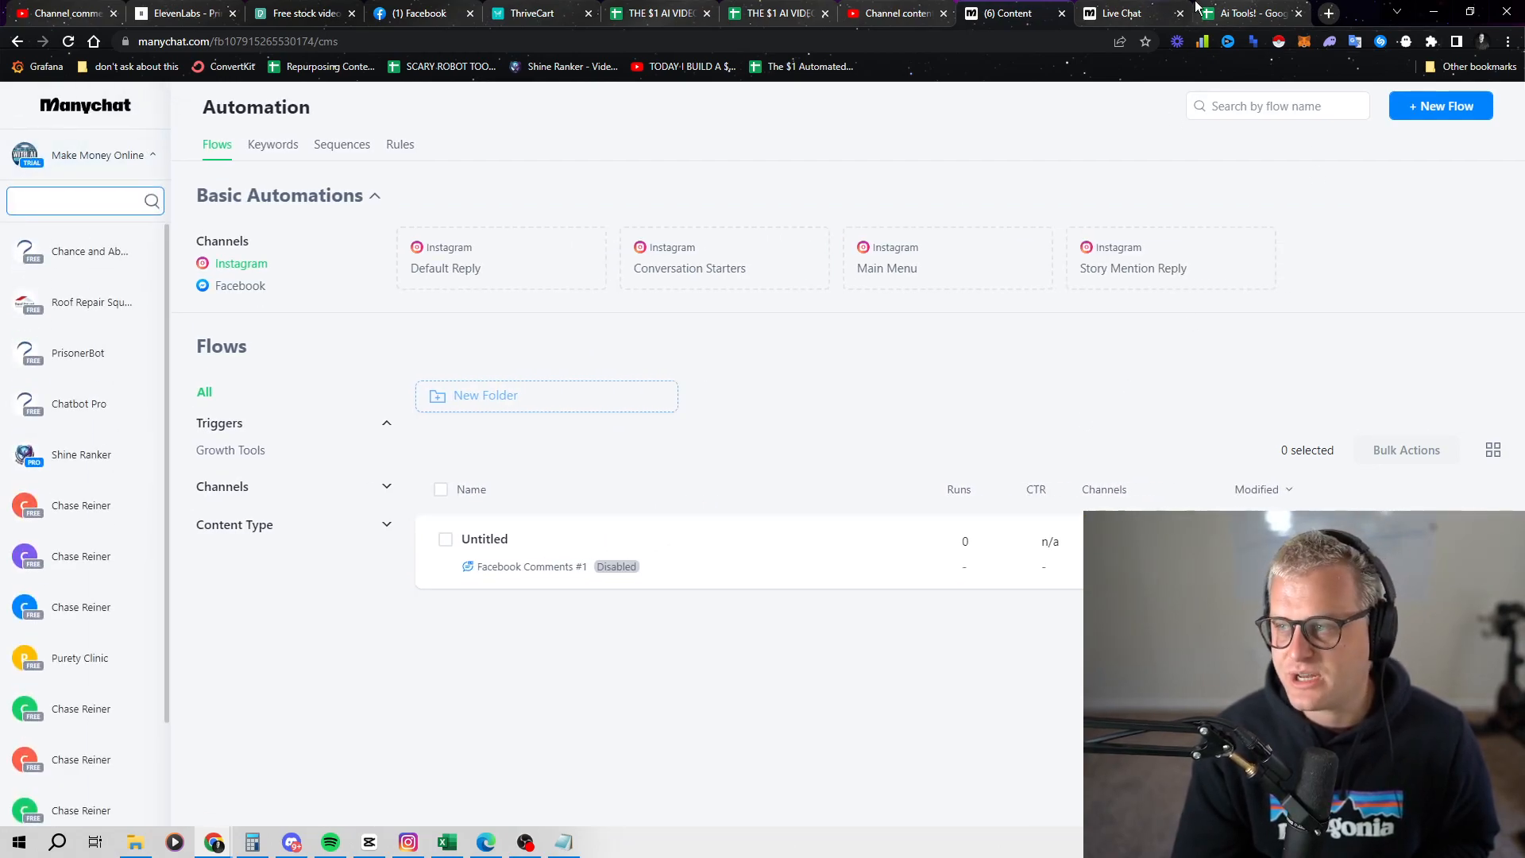
Step: Review the Facebook reel's shineranker.com auto-reply and show the notifications list
left_click(408, 13)
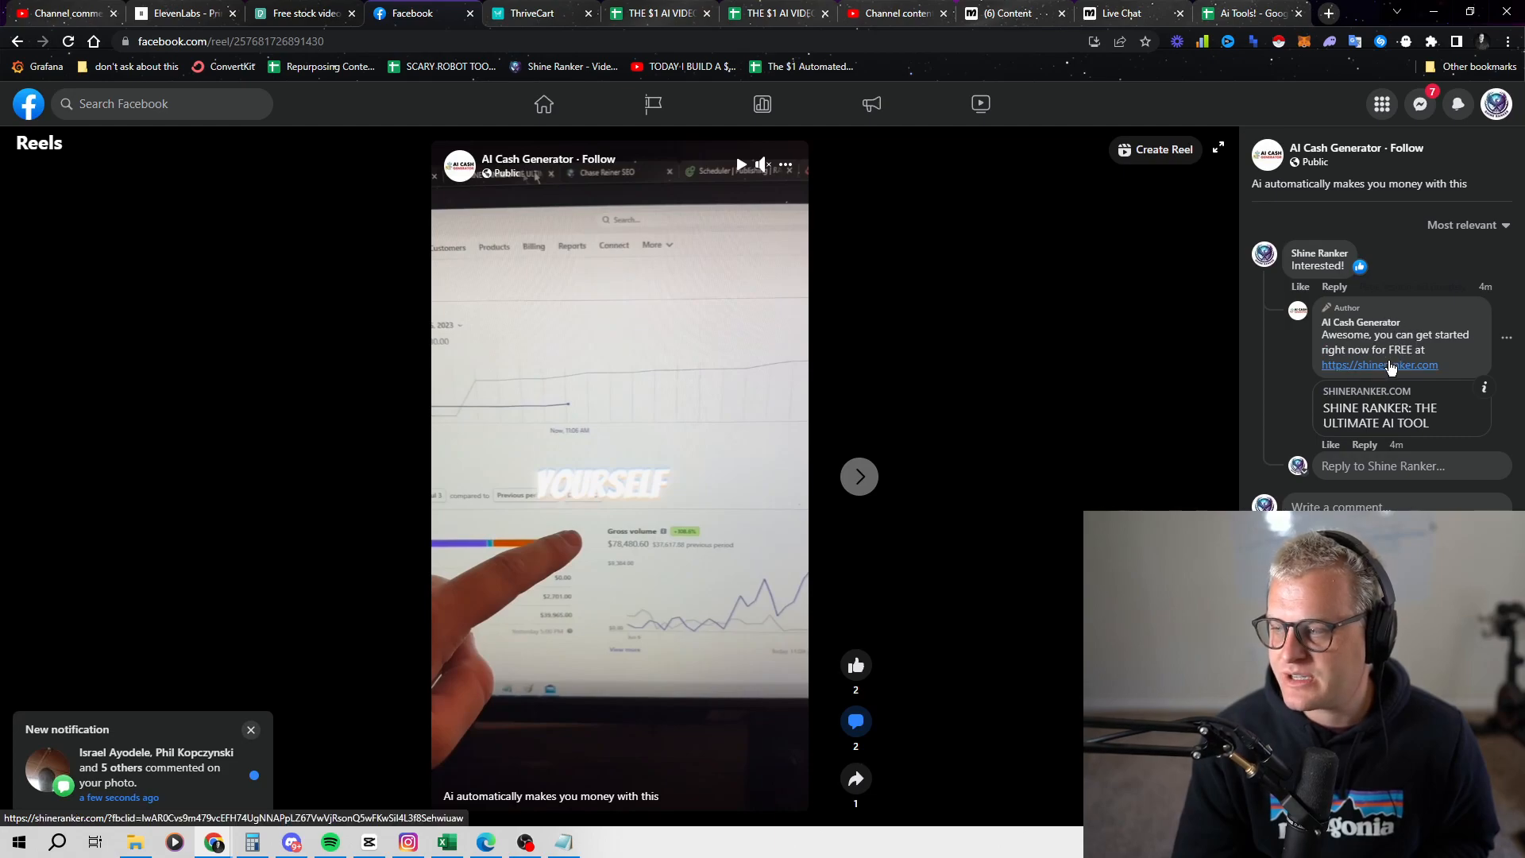
left_click(1458, 105)
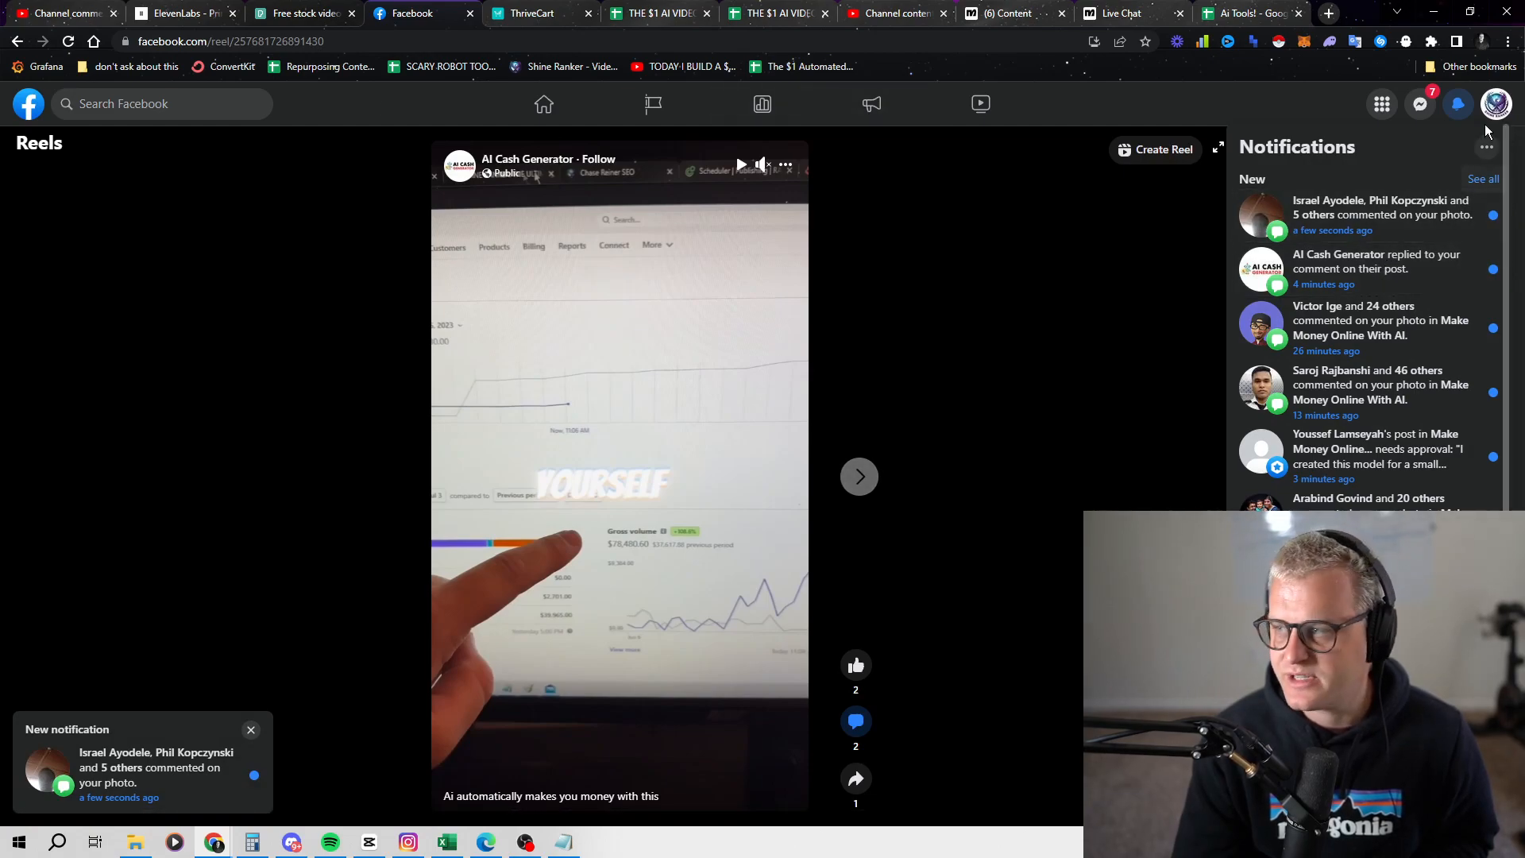
mouse_move(1123, 13)
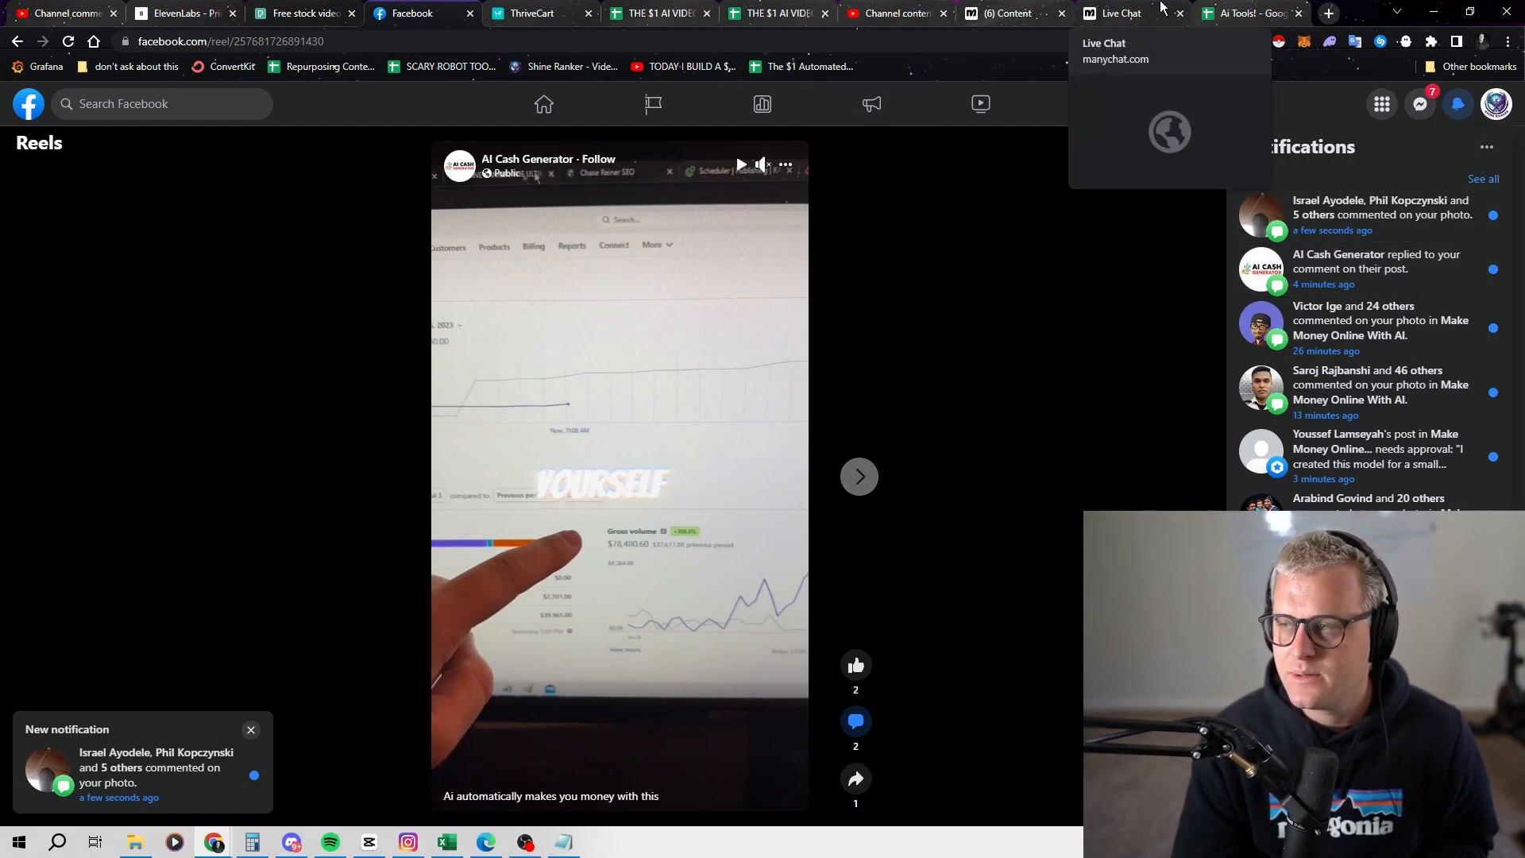
mouse_move(1012, 13)
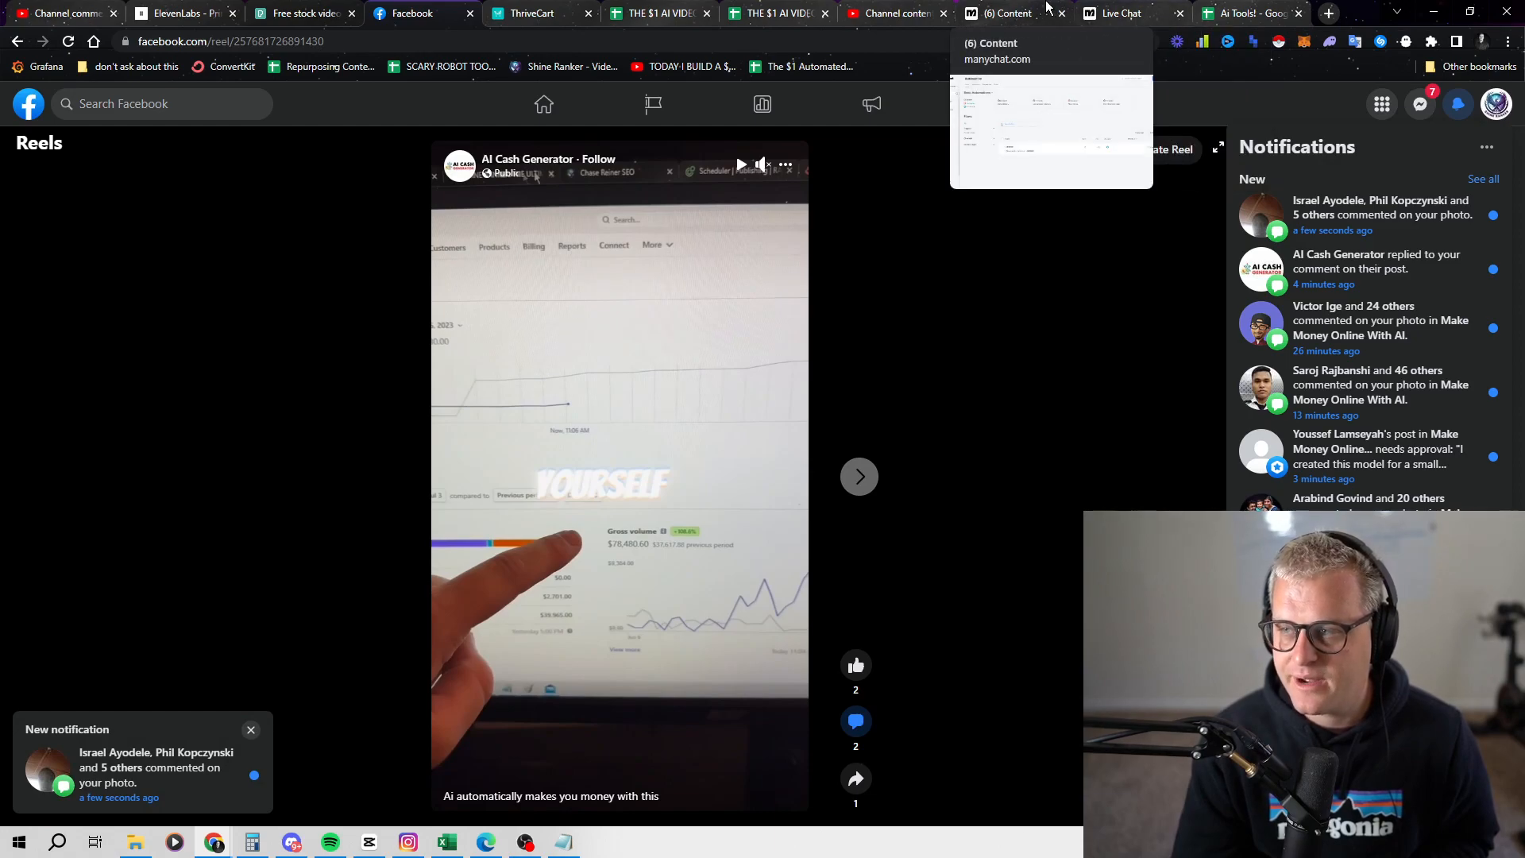
Step: Create a new ManyChat flow from scratch, skipping the templates
left_click(1007, 12)
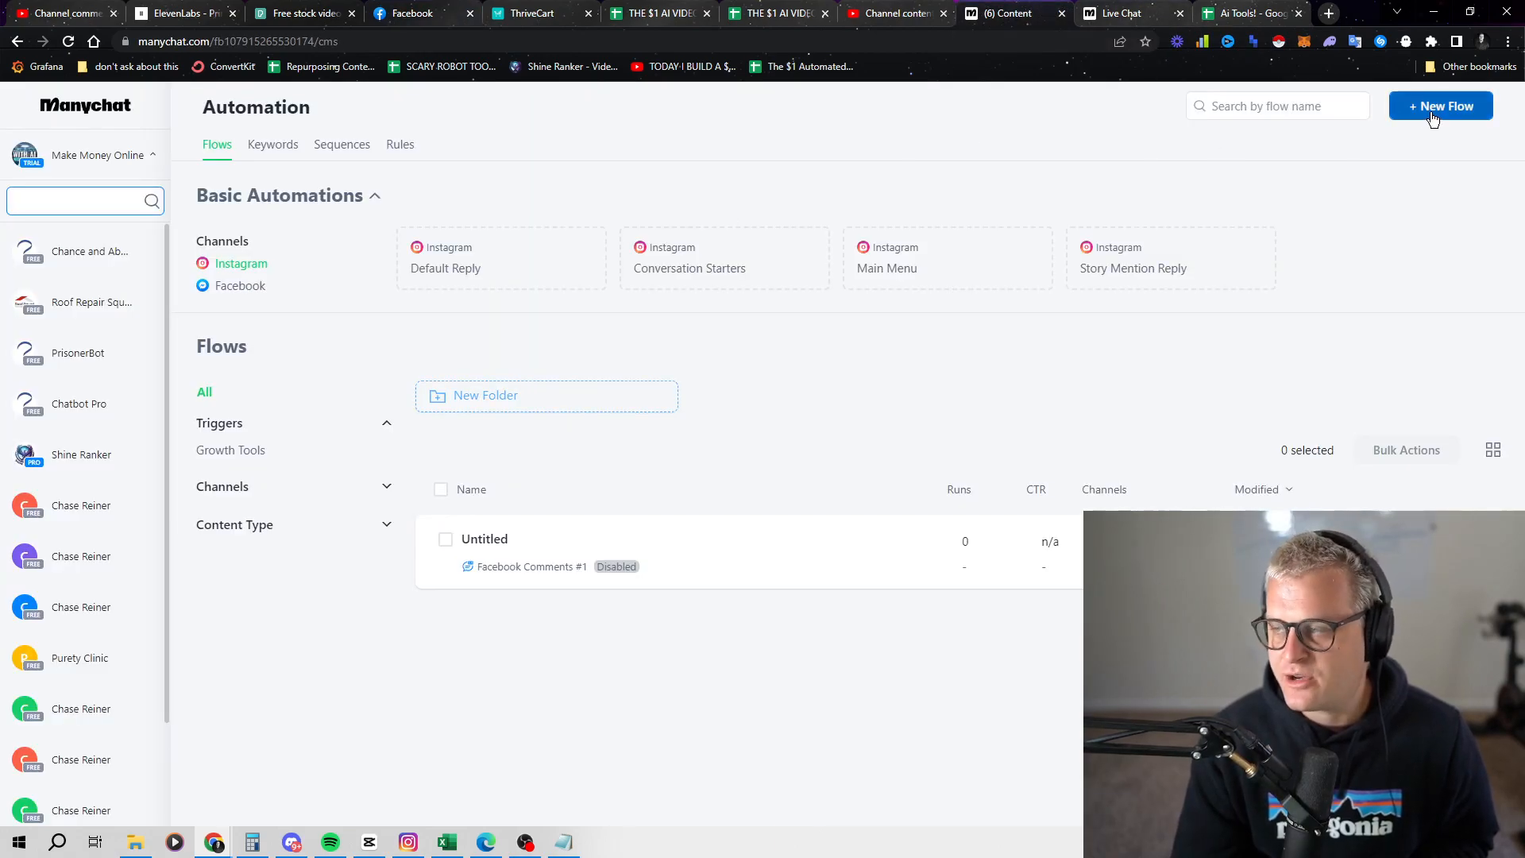
left_click(1441, 106)
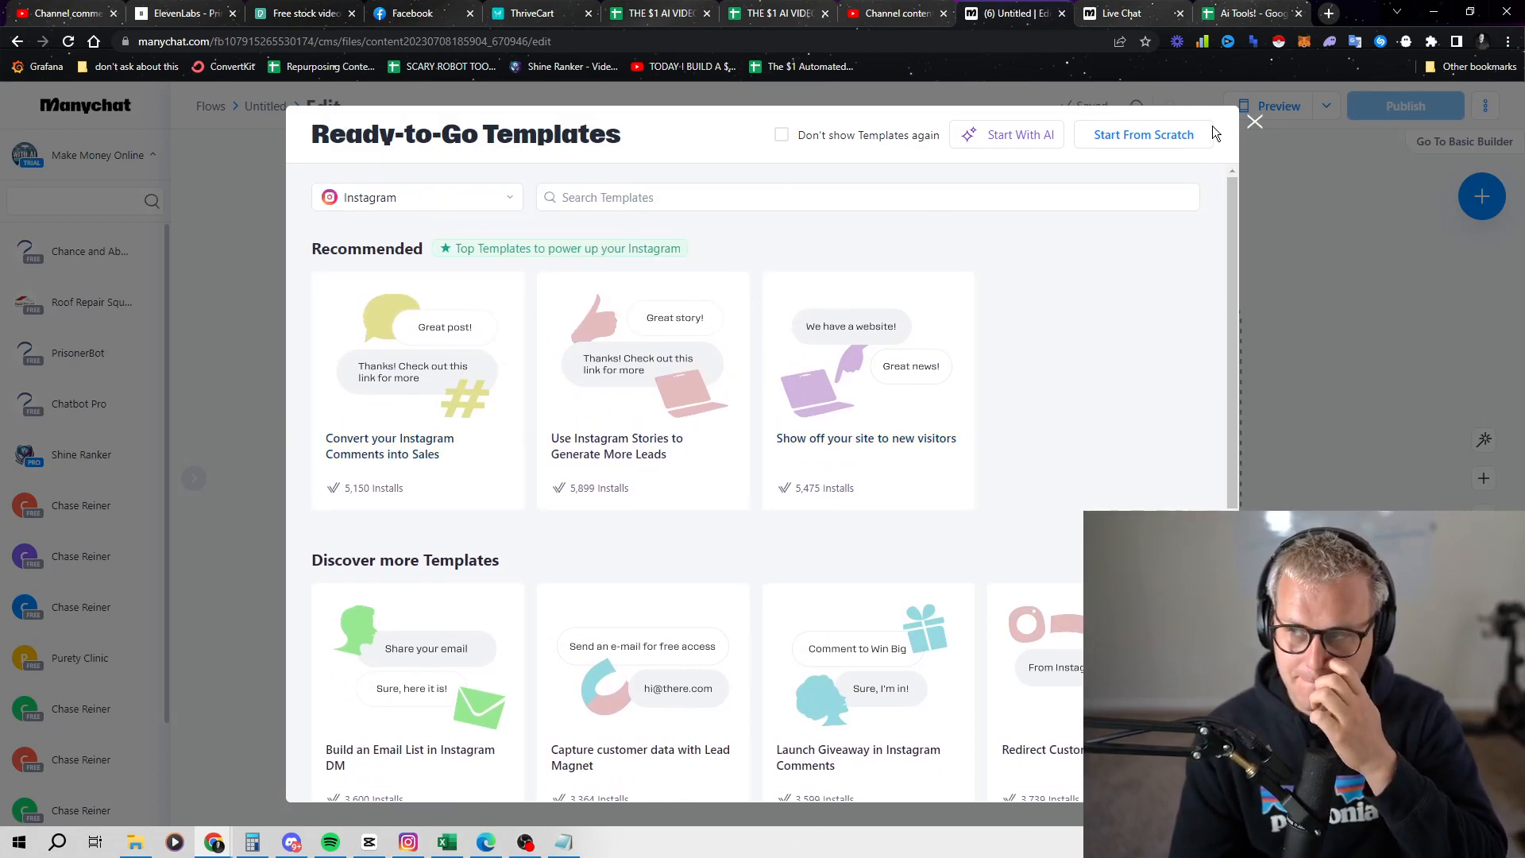
left_click(1253, 122)
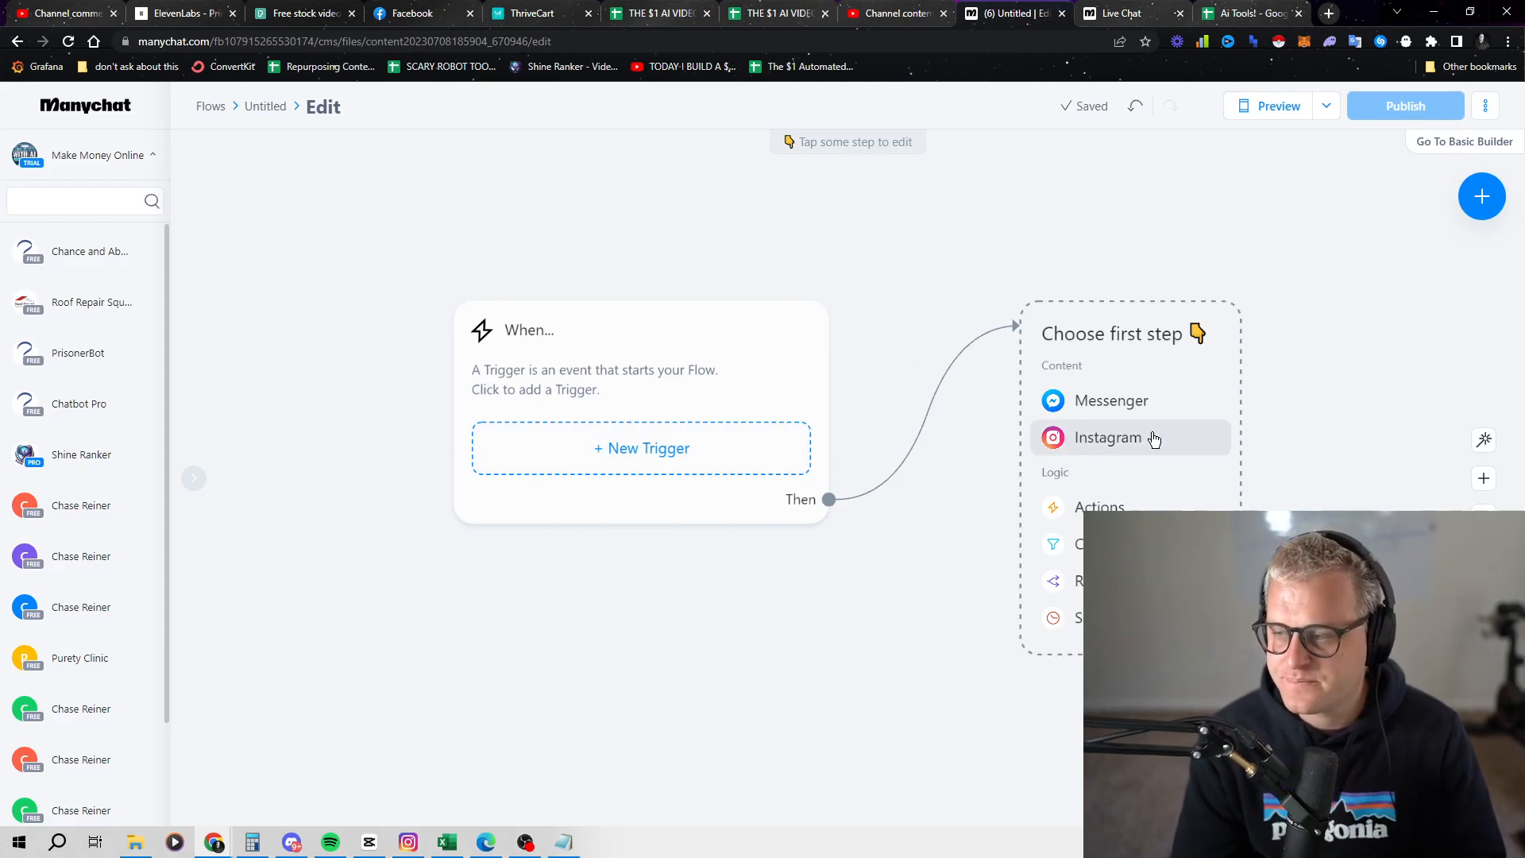
left_click(1107, 437)
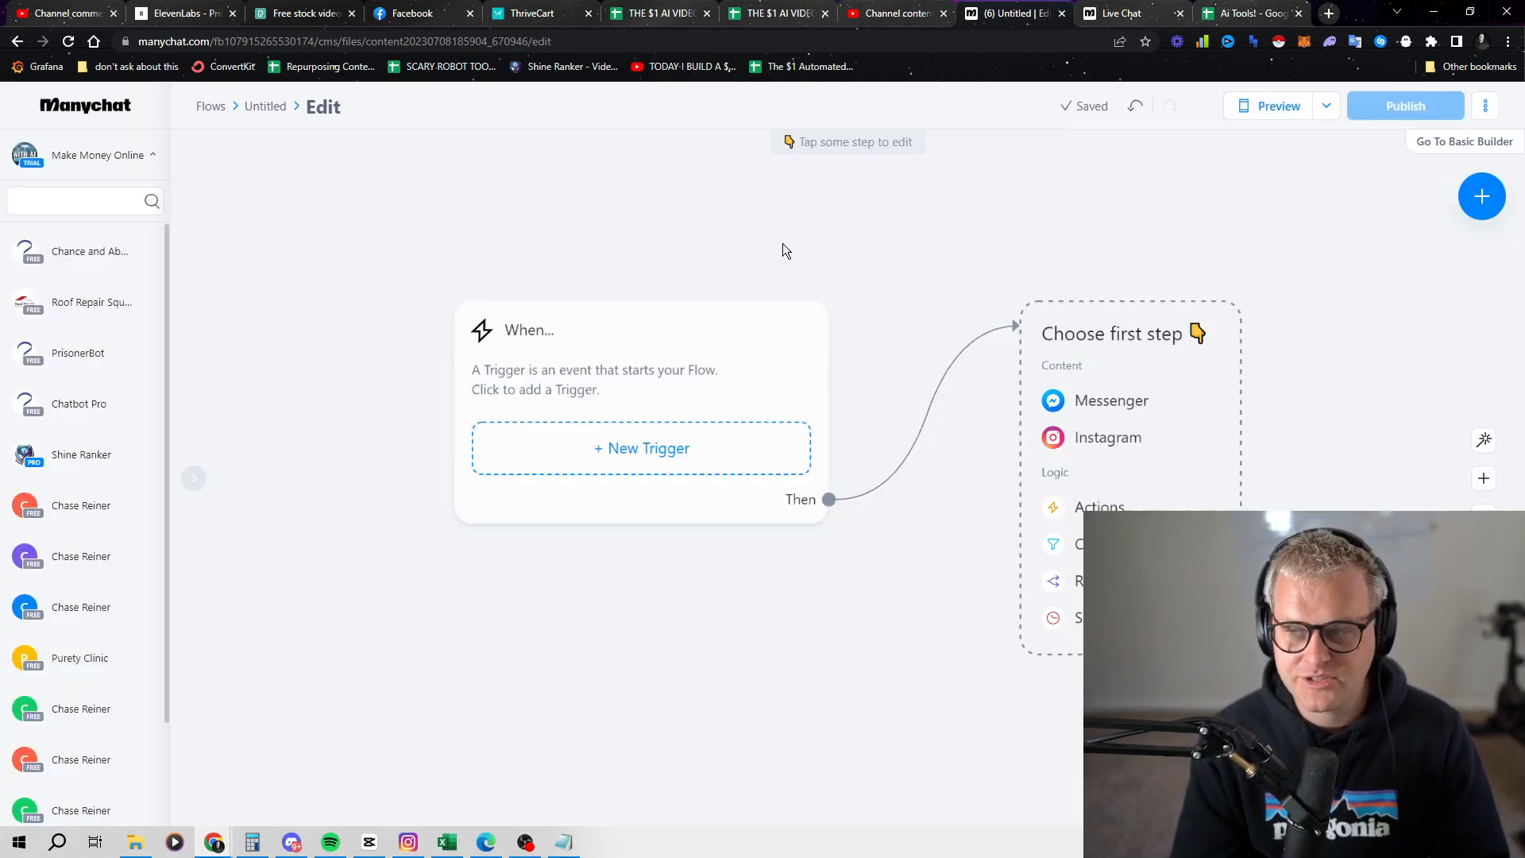
Step: Add a comment trigger on any Instagram post or reel with public auto-reply enabled
left_click(640, 448)
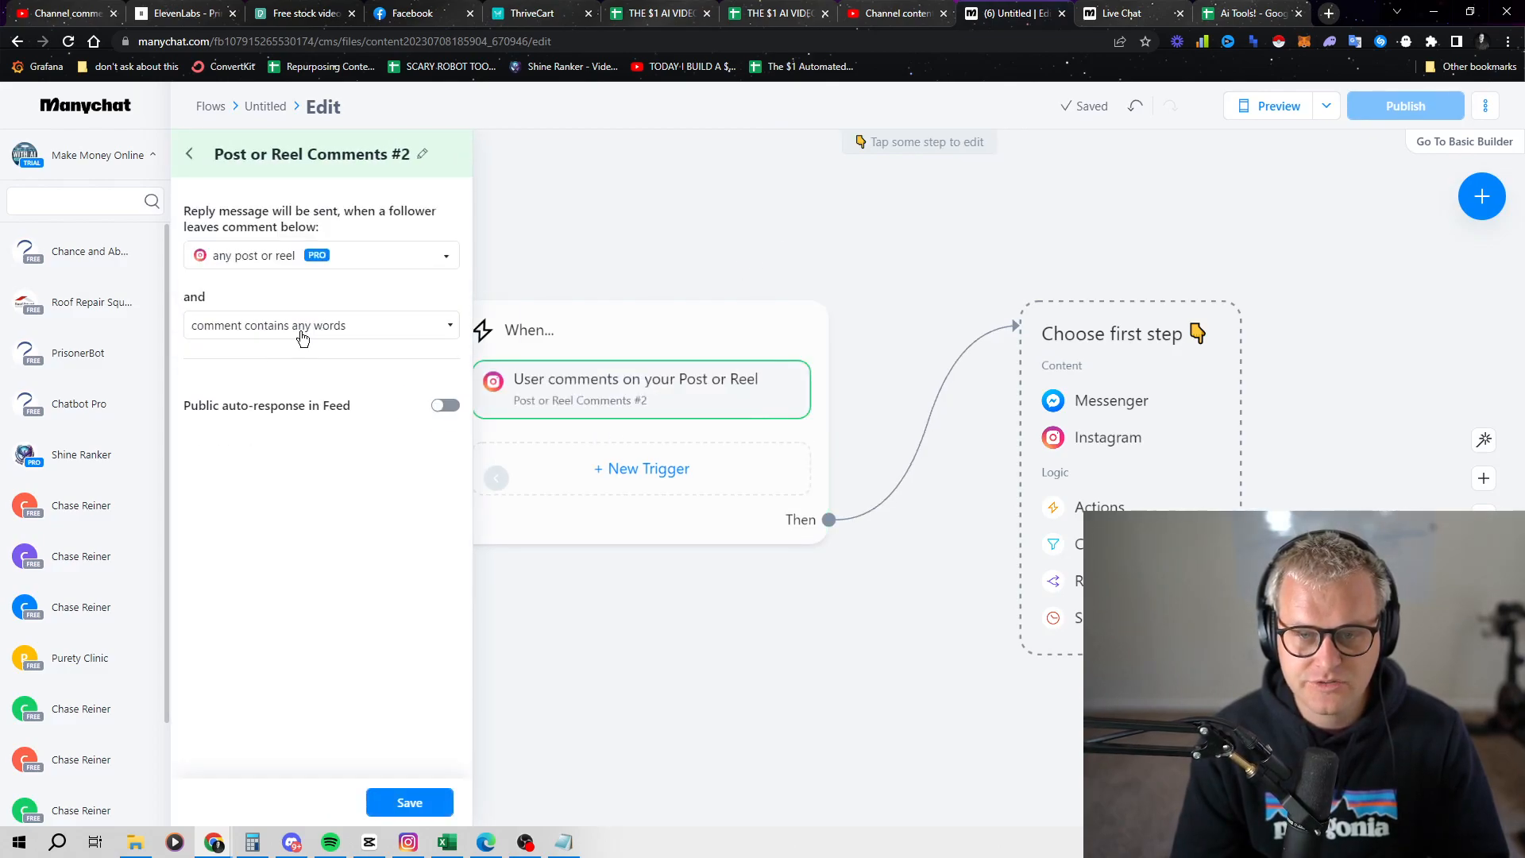
left_click(321, 324)
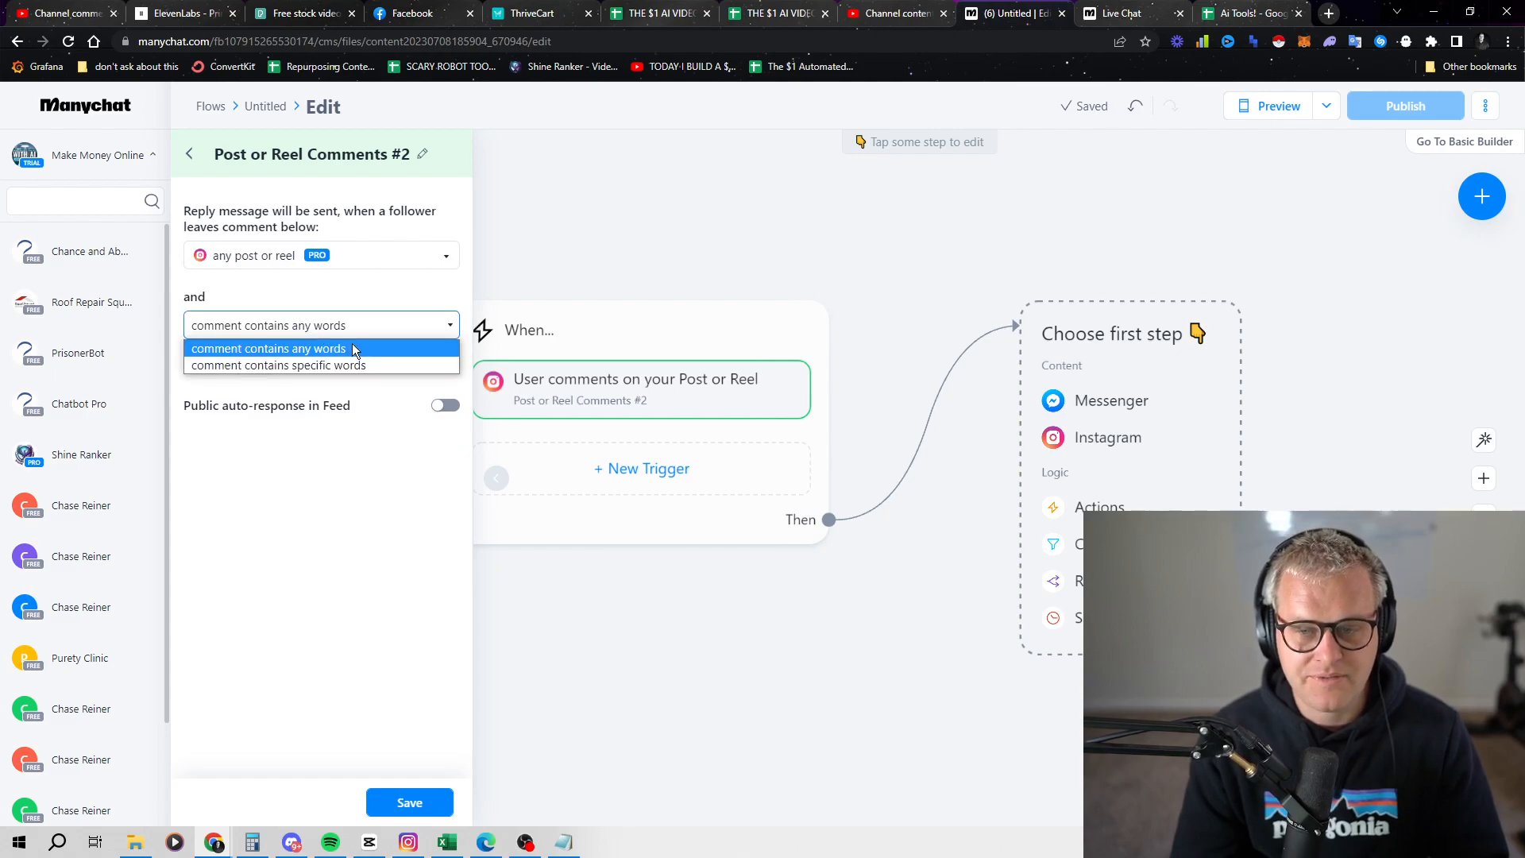
left_click(267, 348)
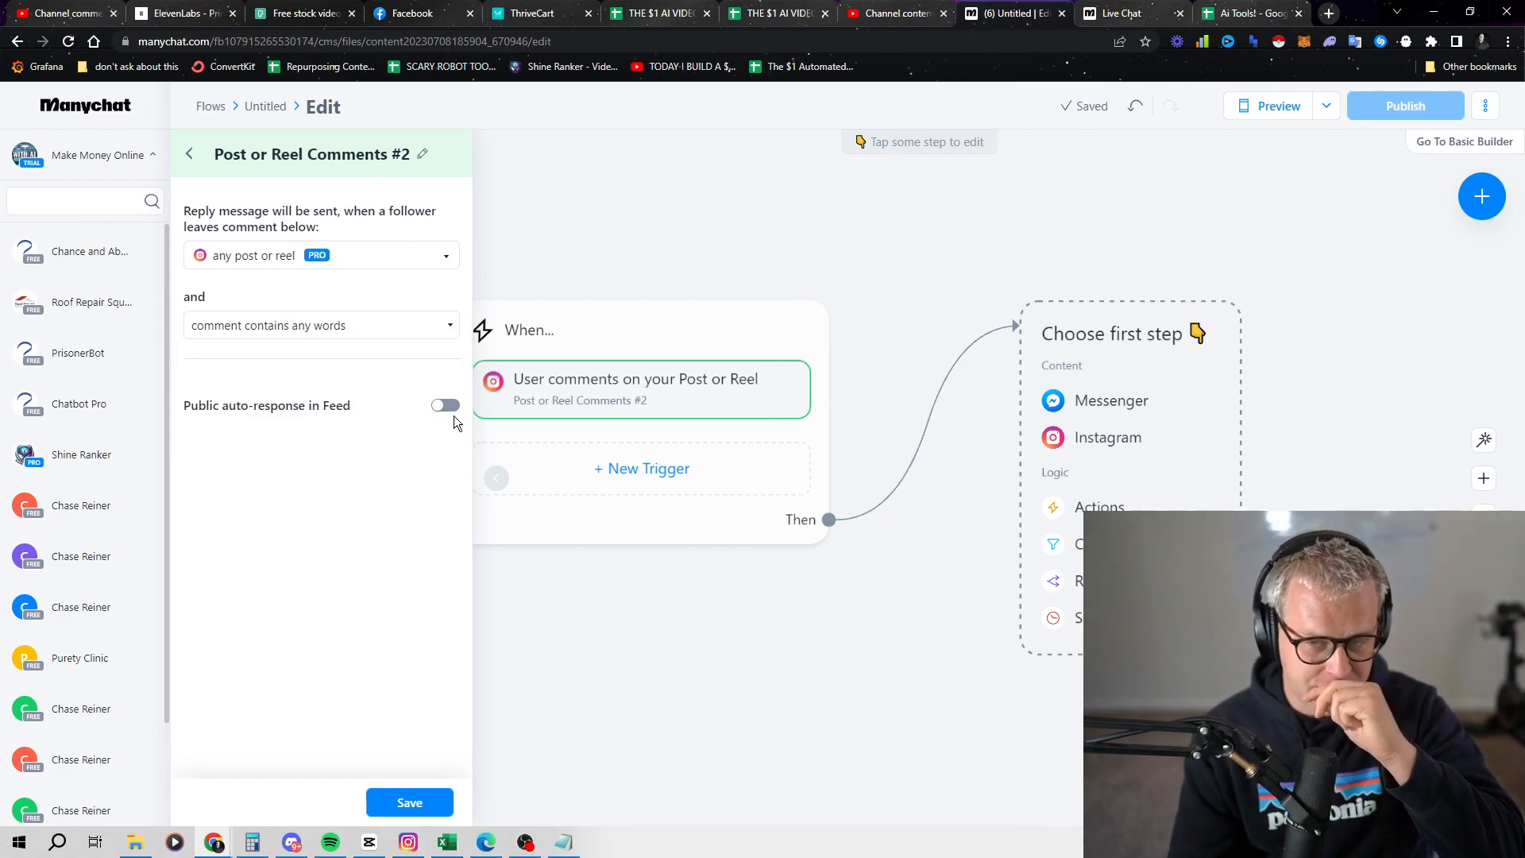
left_click(444, 405)
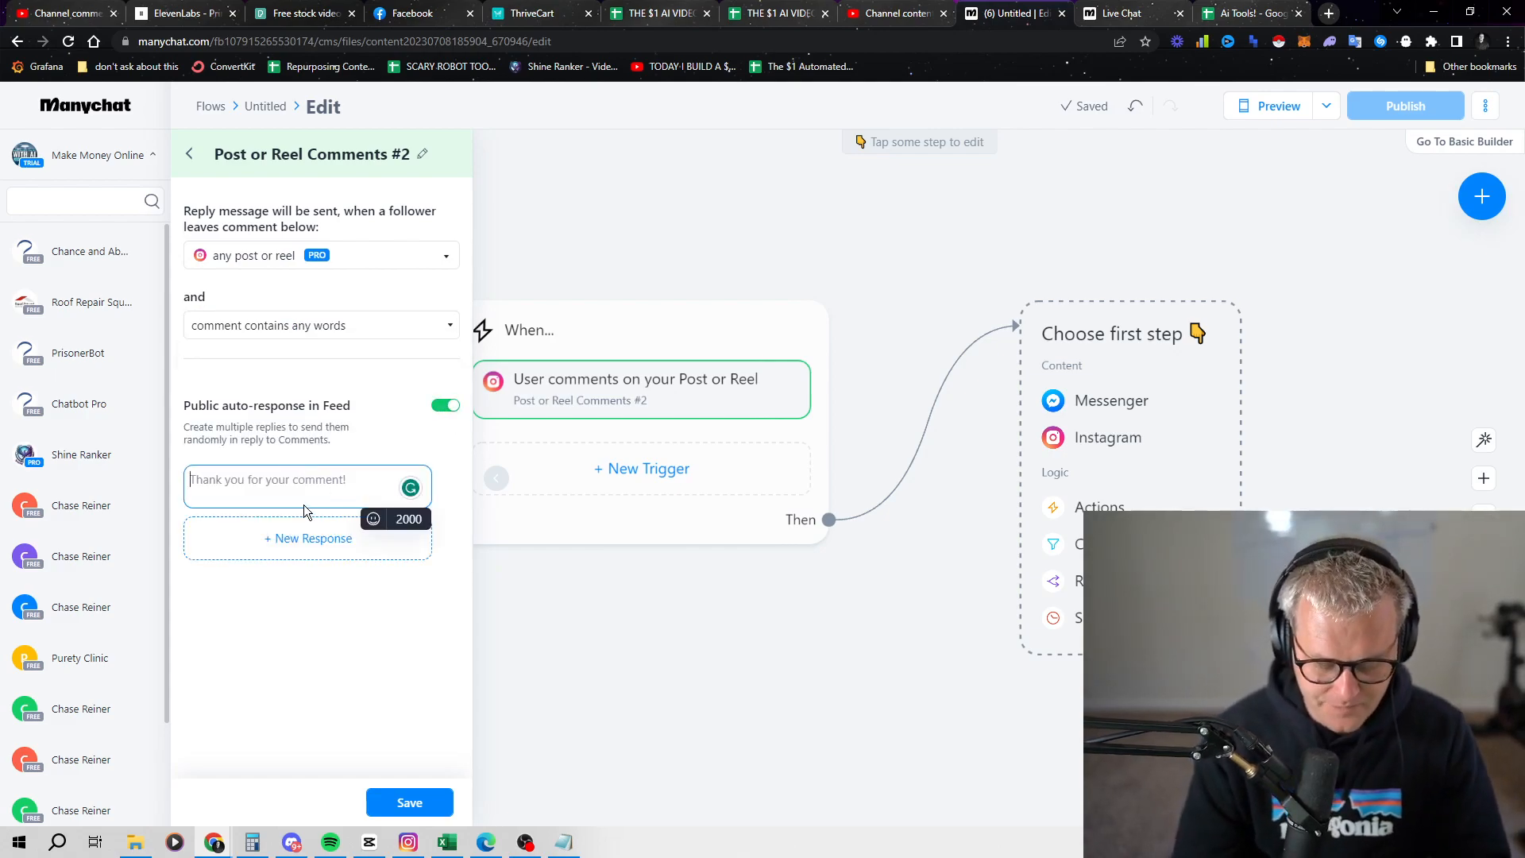
Step: Write the public reply thanking commenters and pointing them to the link in our bio
type("Thanks for messag")
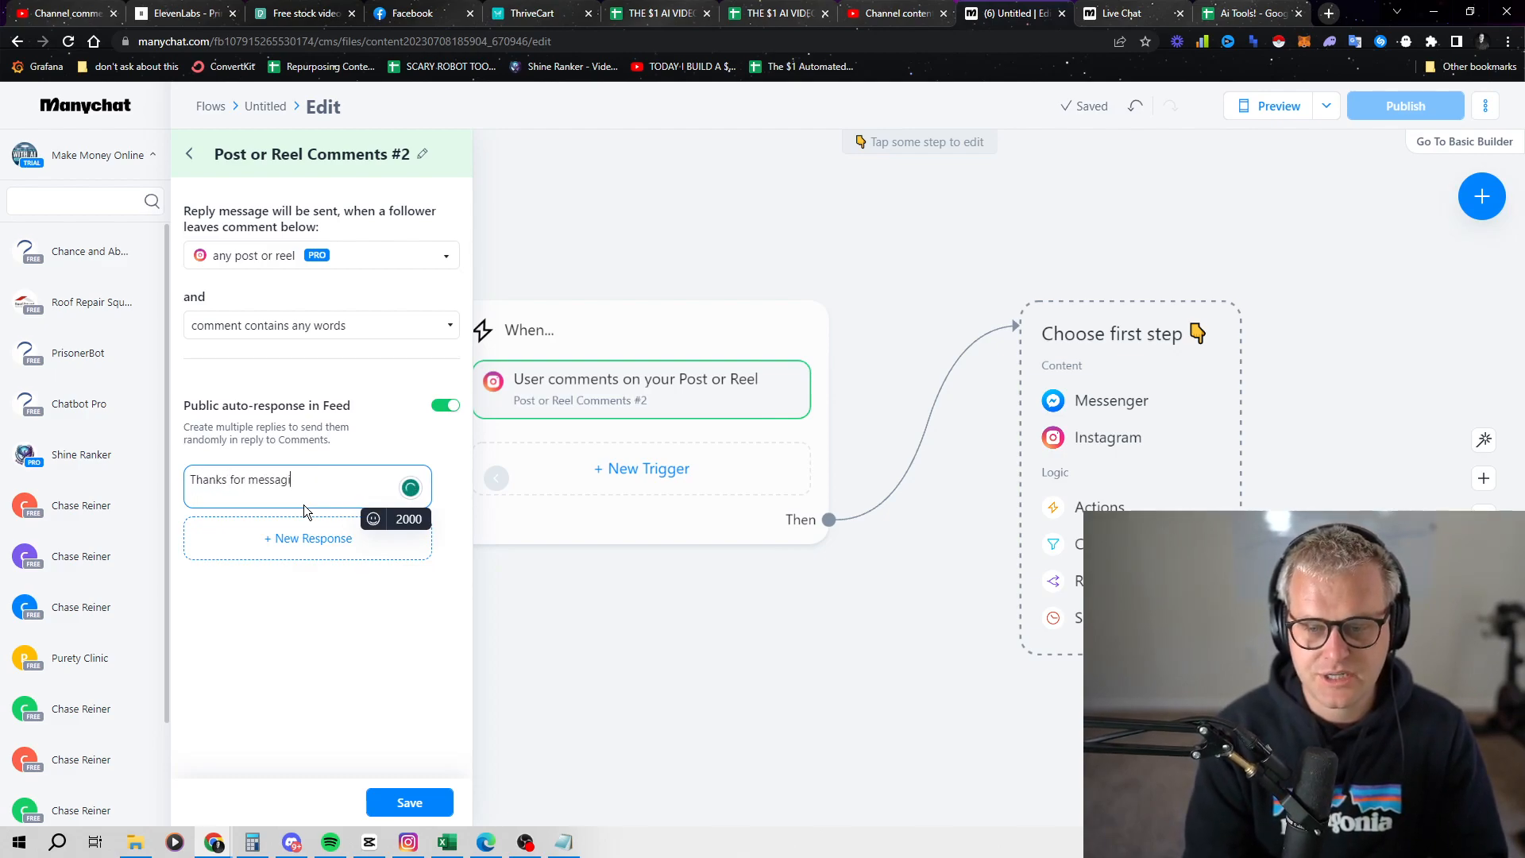
type("ing us, if you'd like to")
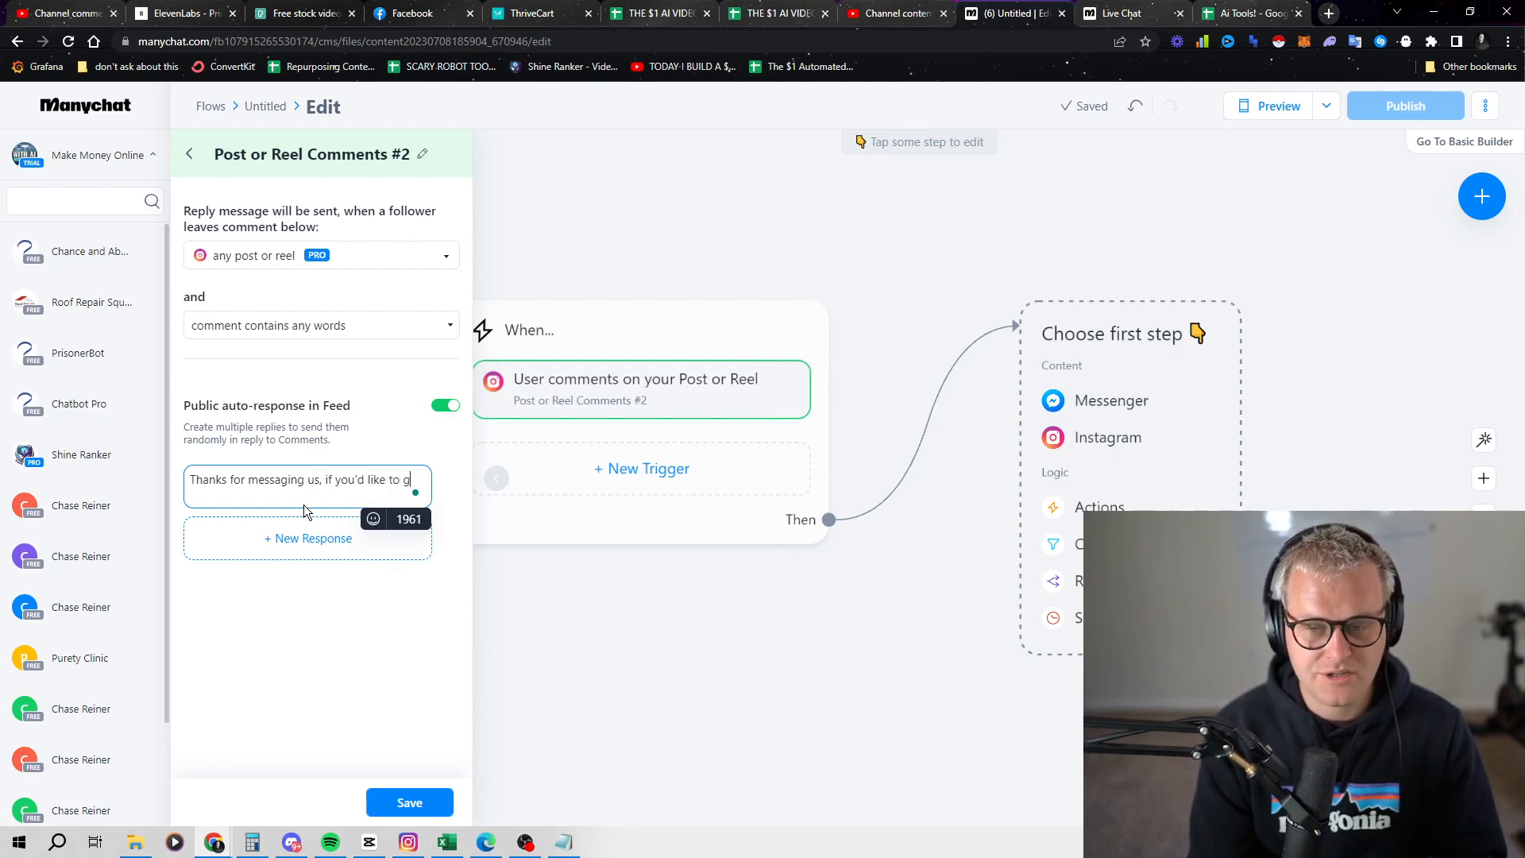
type("get started right no")
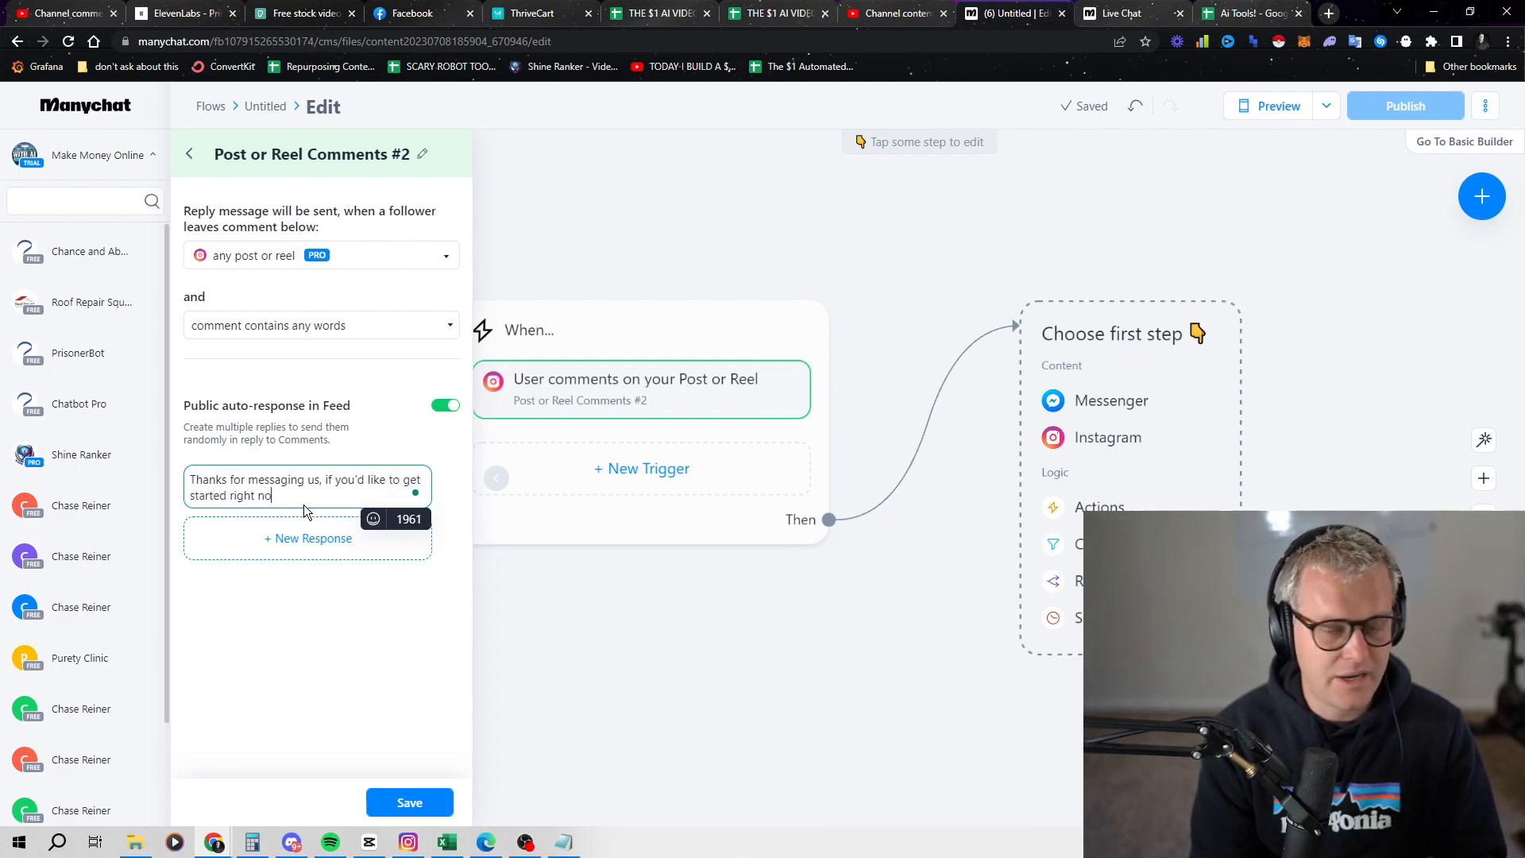
type("w")
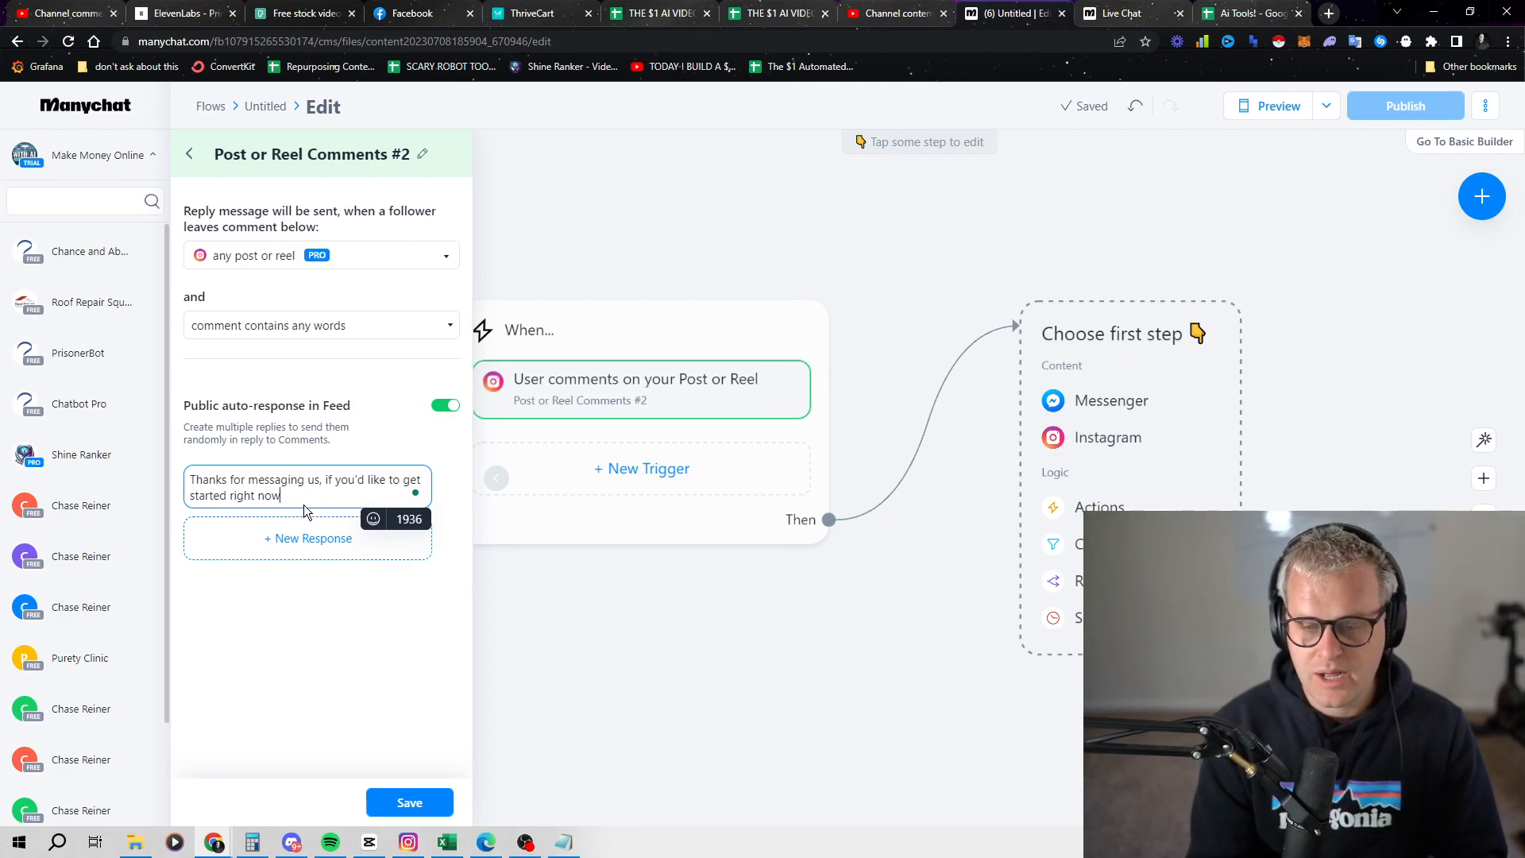
type("ple")
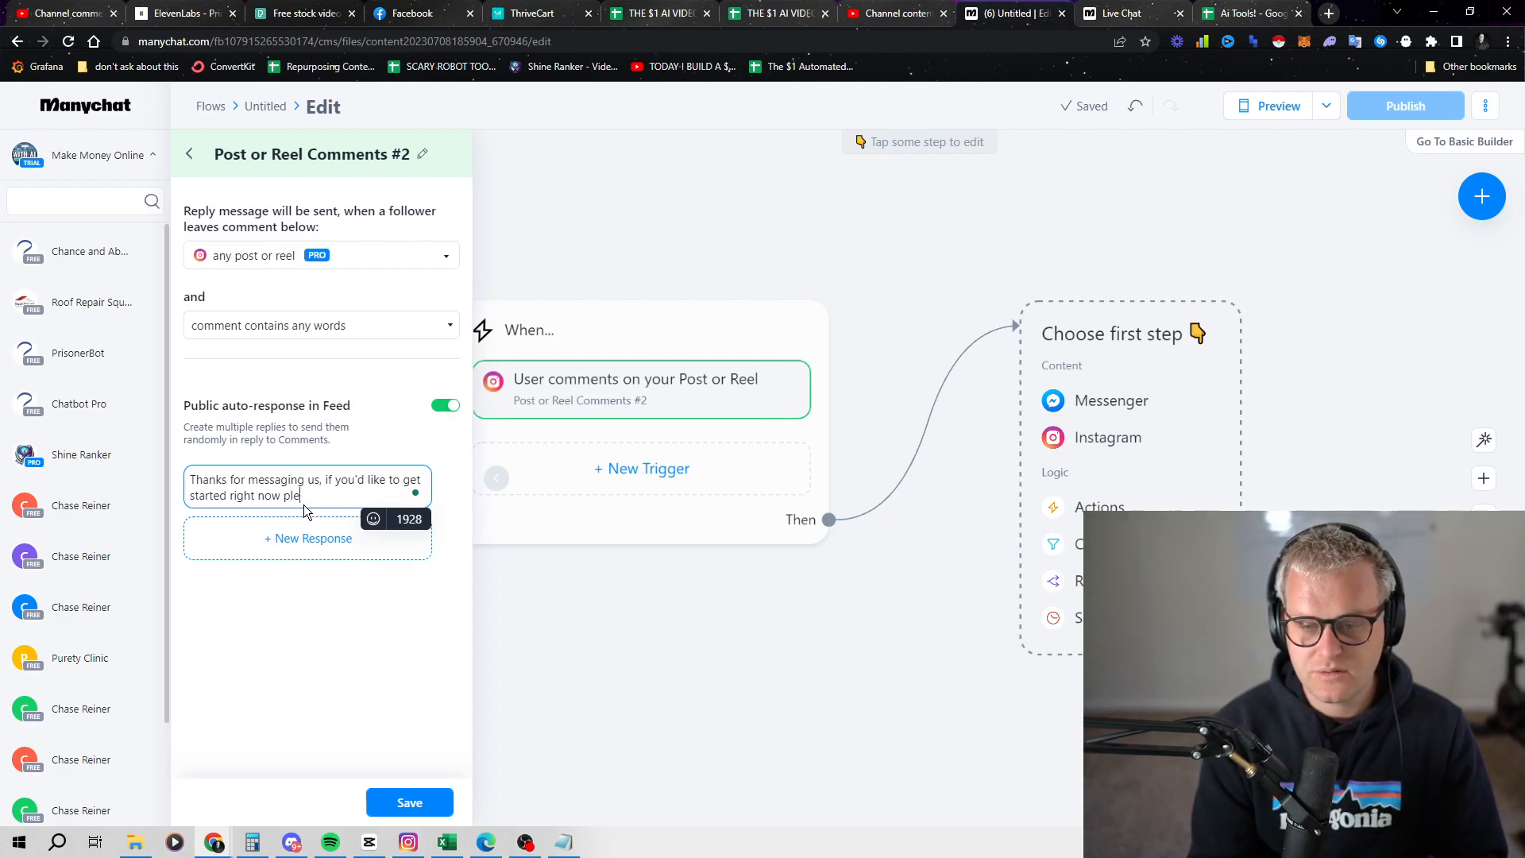
type("head overe to")
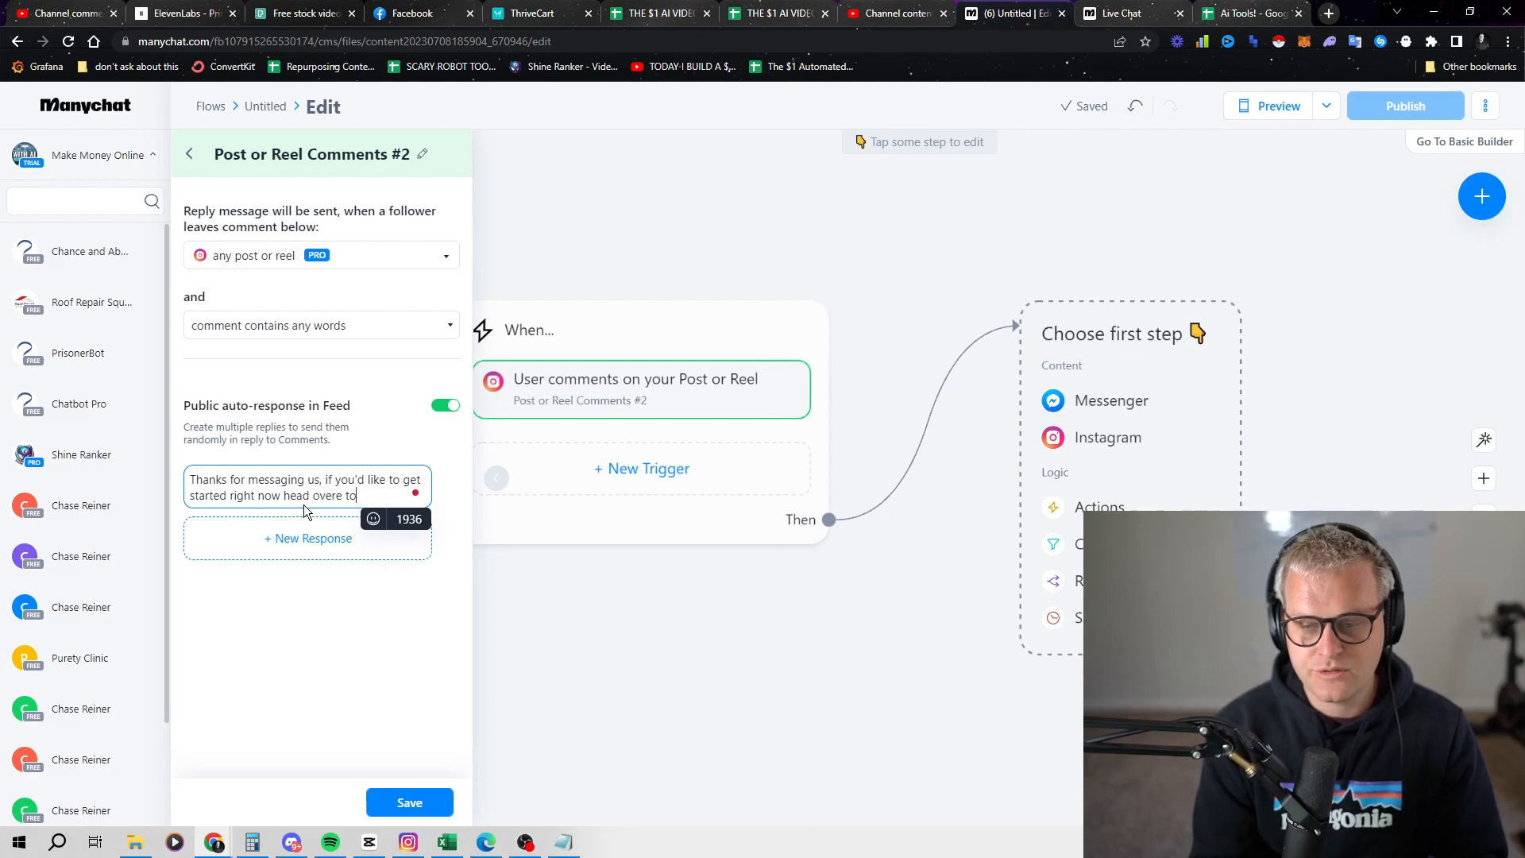
type("https:/")
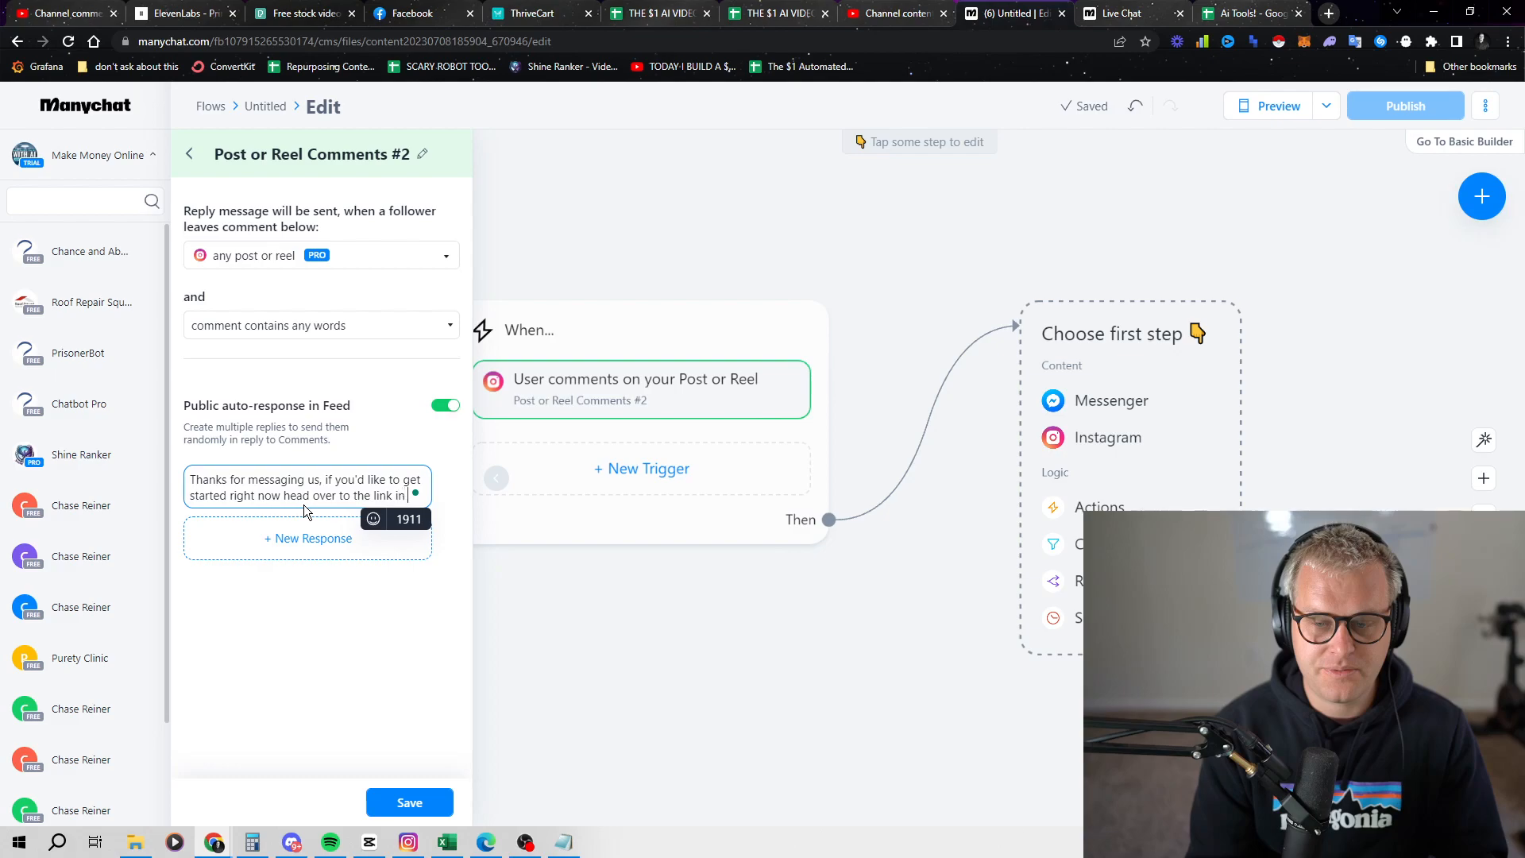
type("our bio!")
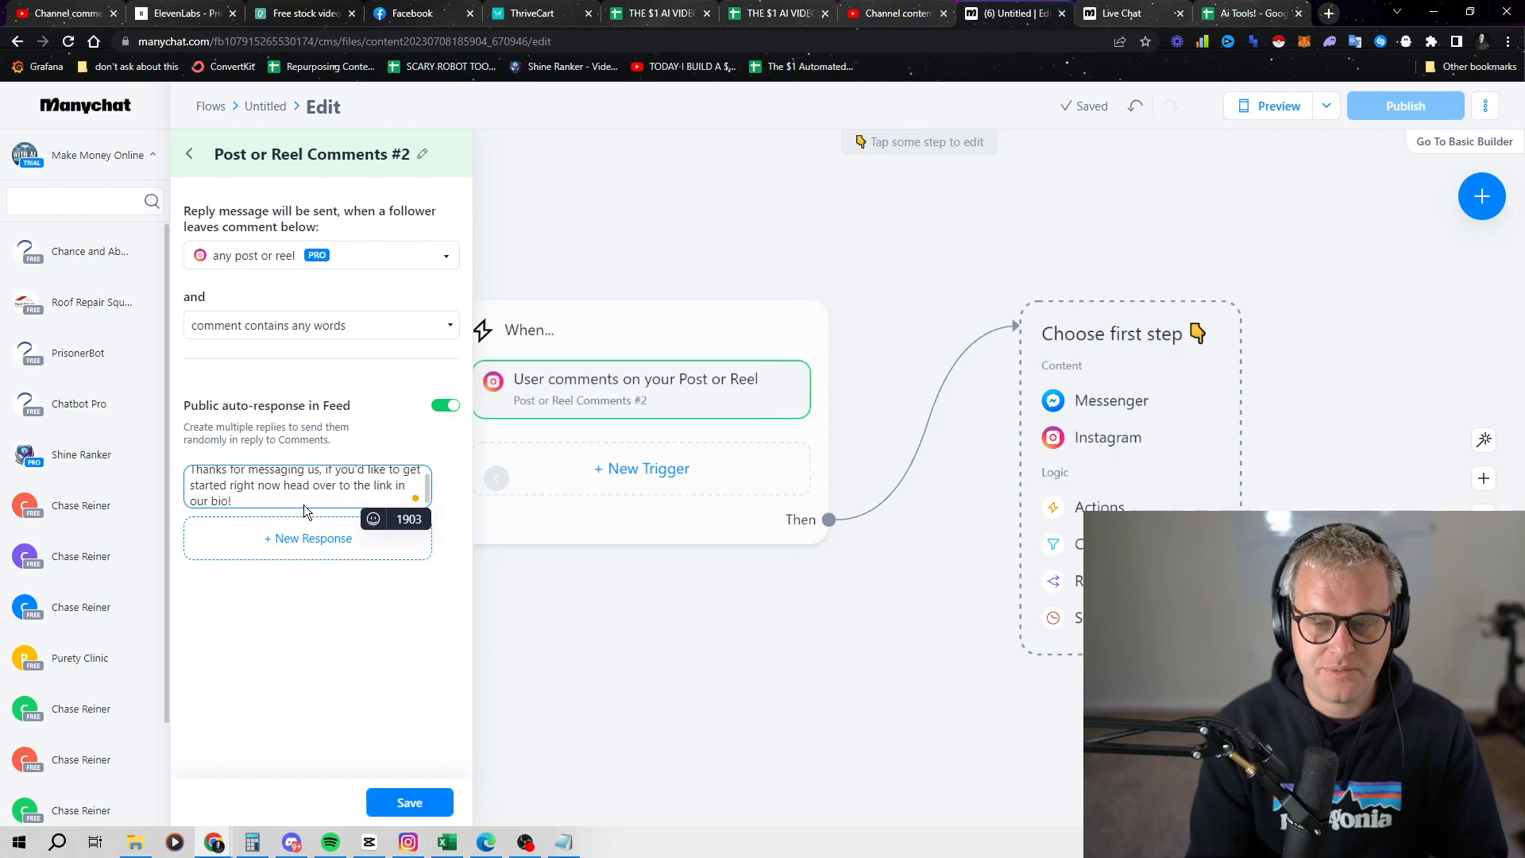
Step: Add an Instagram Send Message first step seeded with the thank-you reply text
triple_click(302, 485)
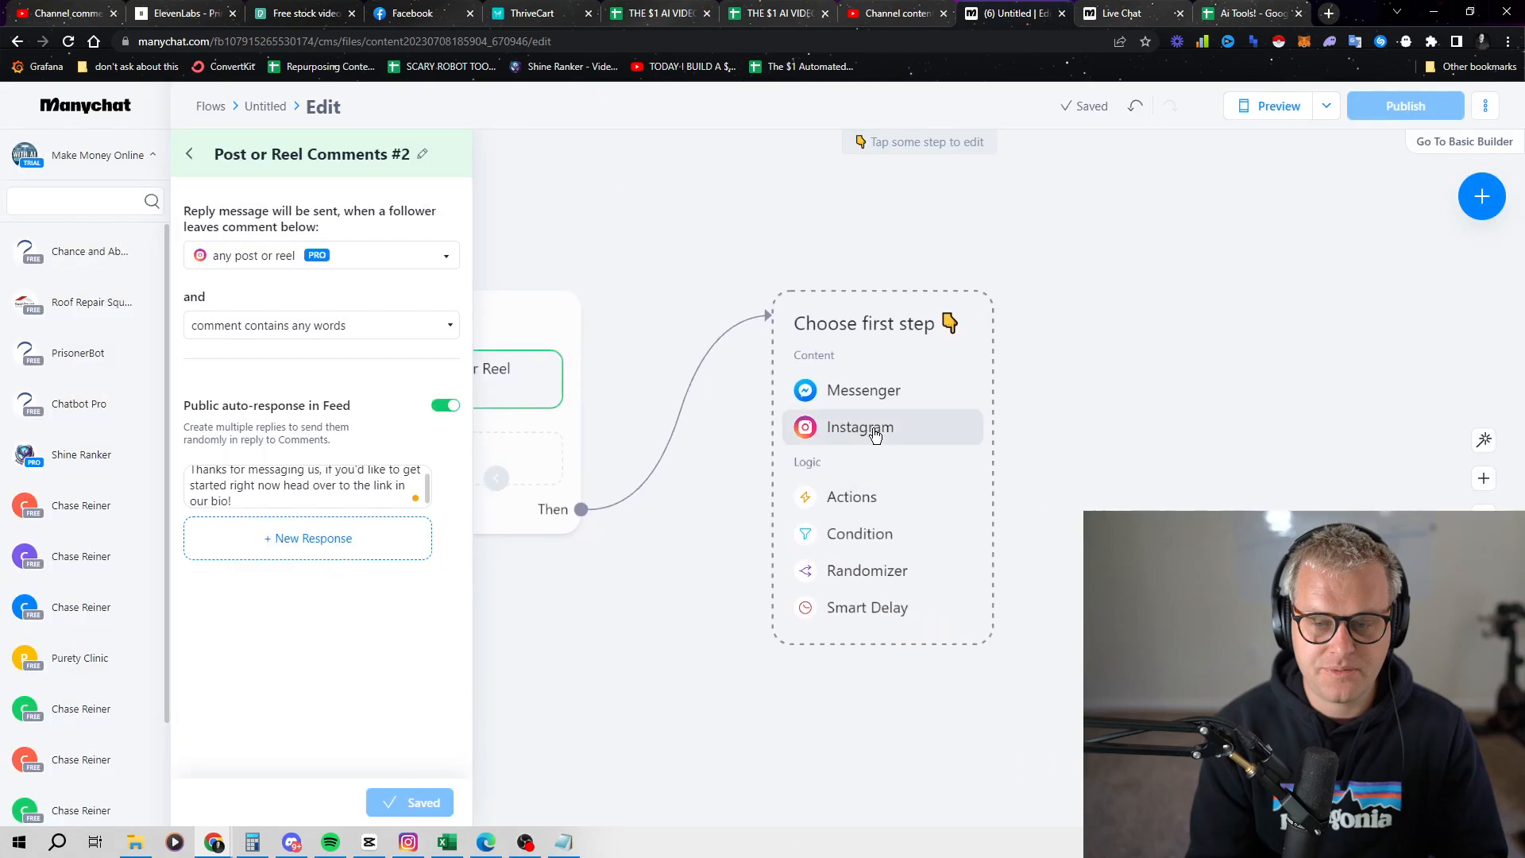
left_click(860, 428)
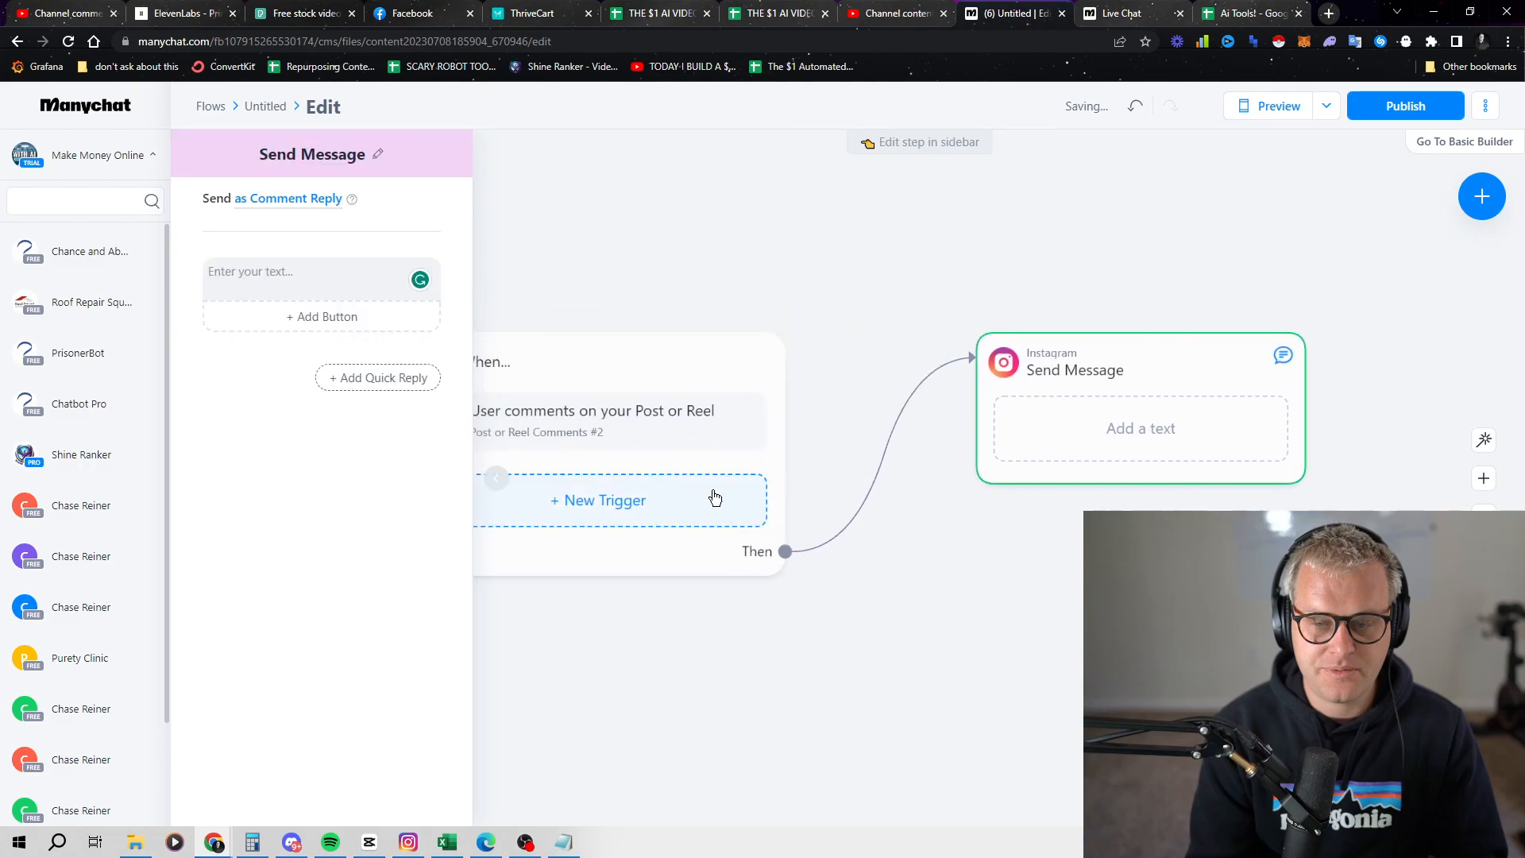
type("Thanks for messaging us, if you'd like to get started right now head over to the link in our bio!")
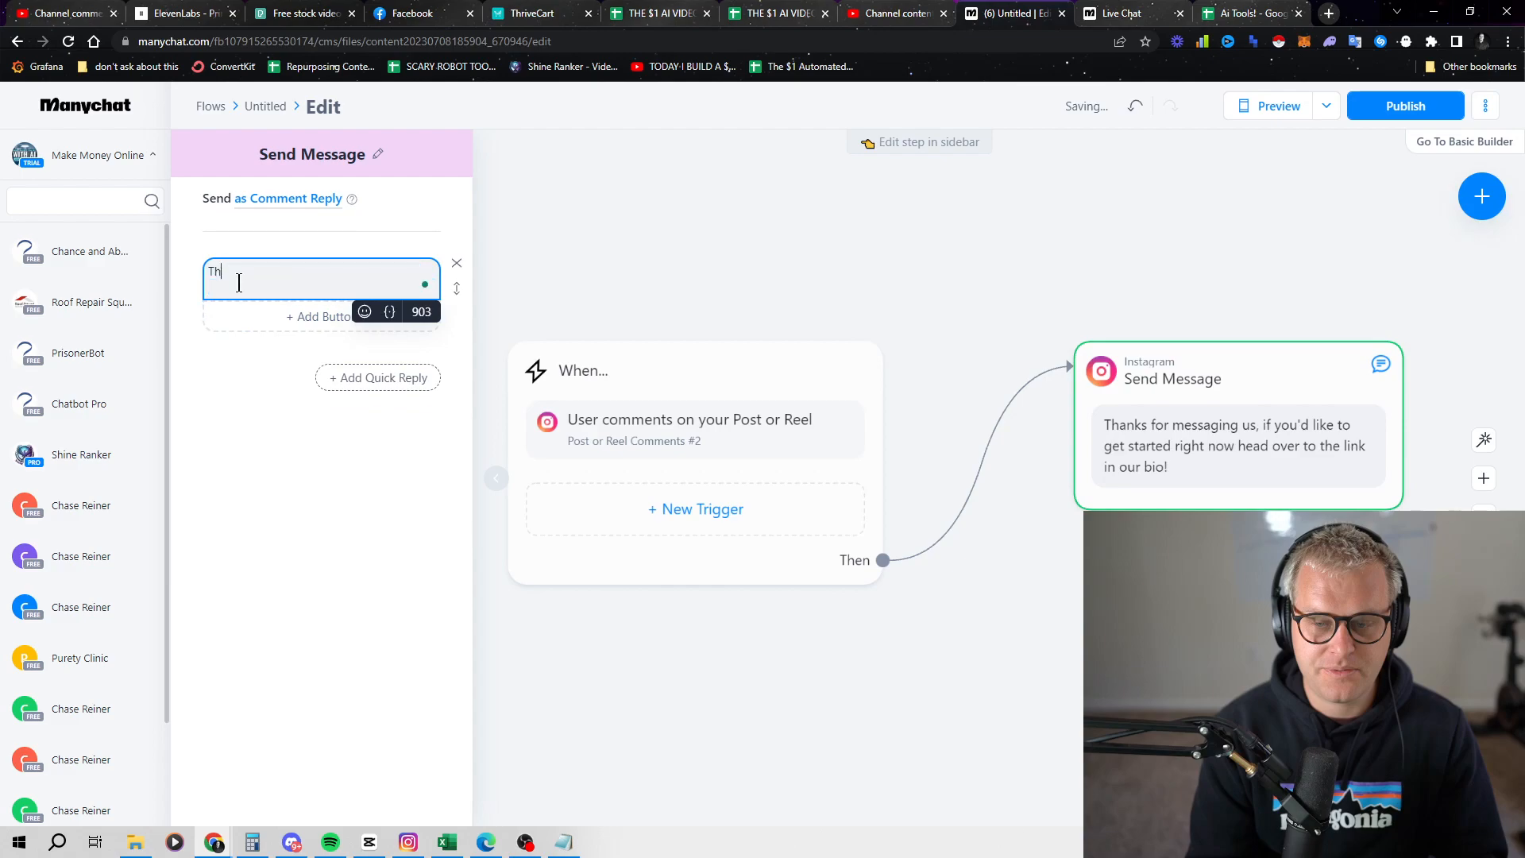
type("Hey,")
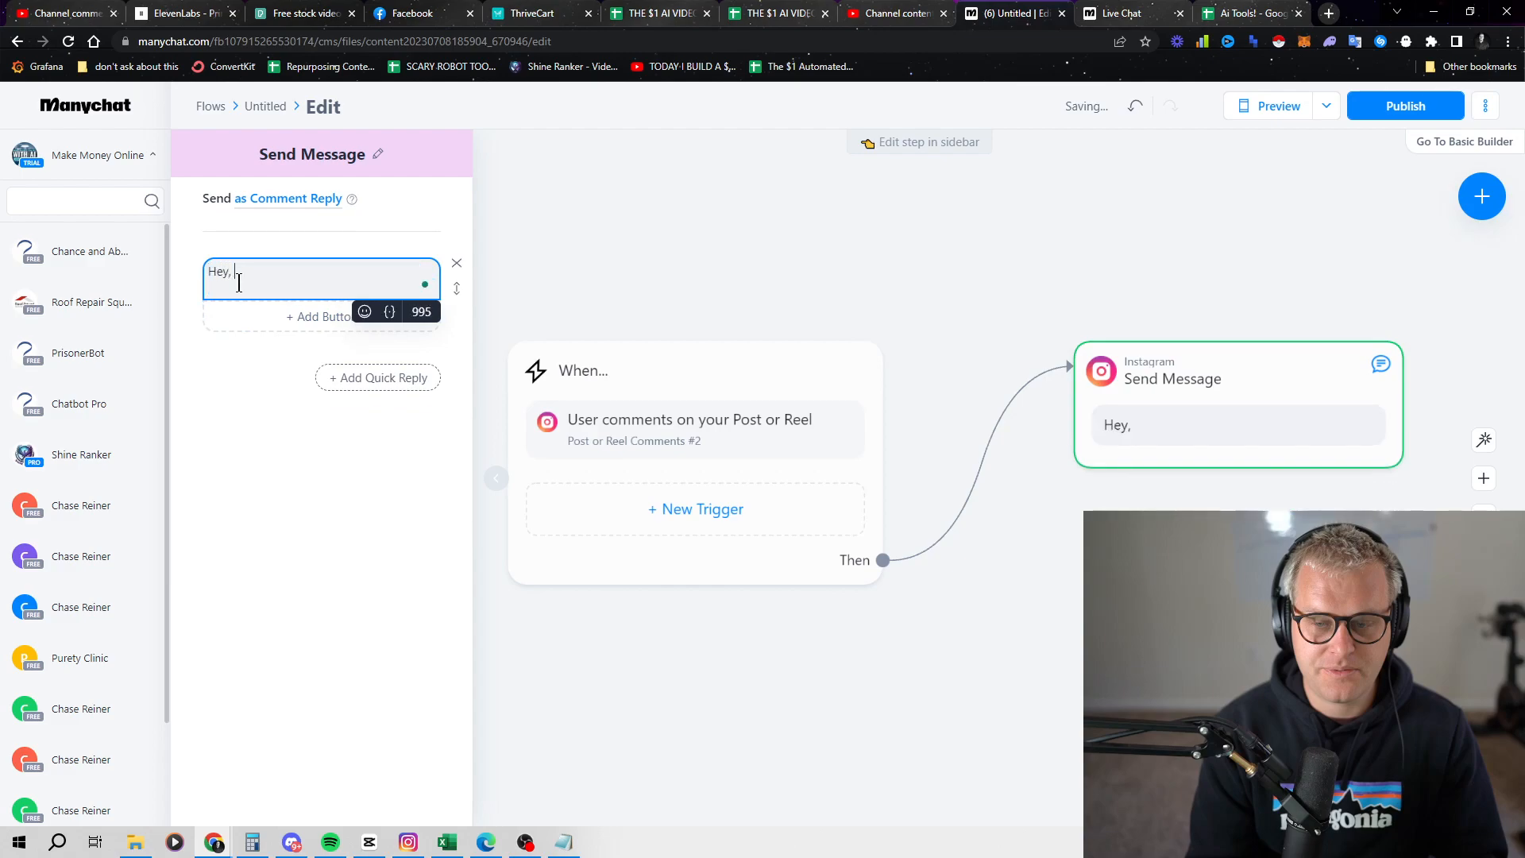
type("we saw your com")
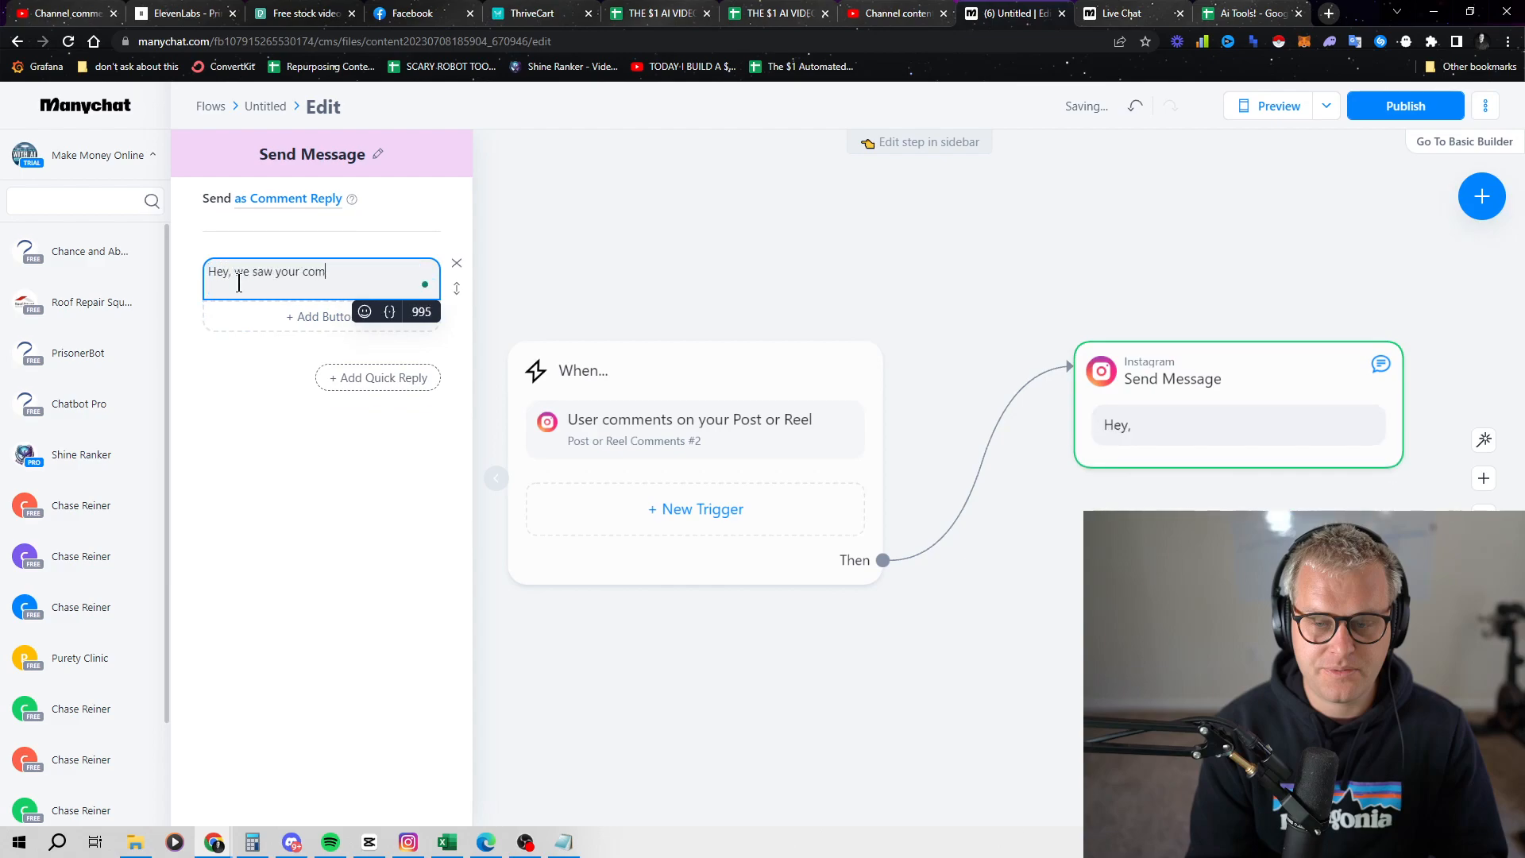
type("ment, if you")
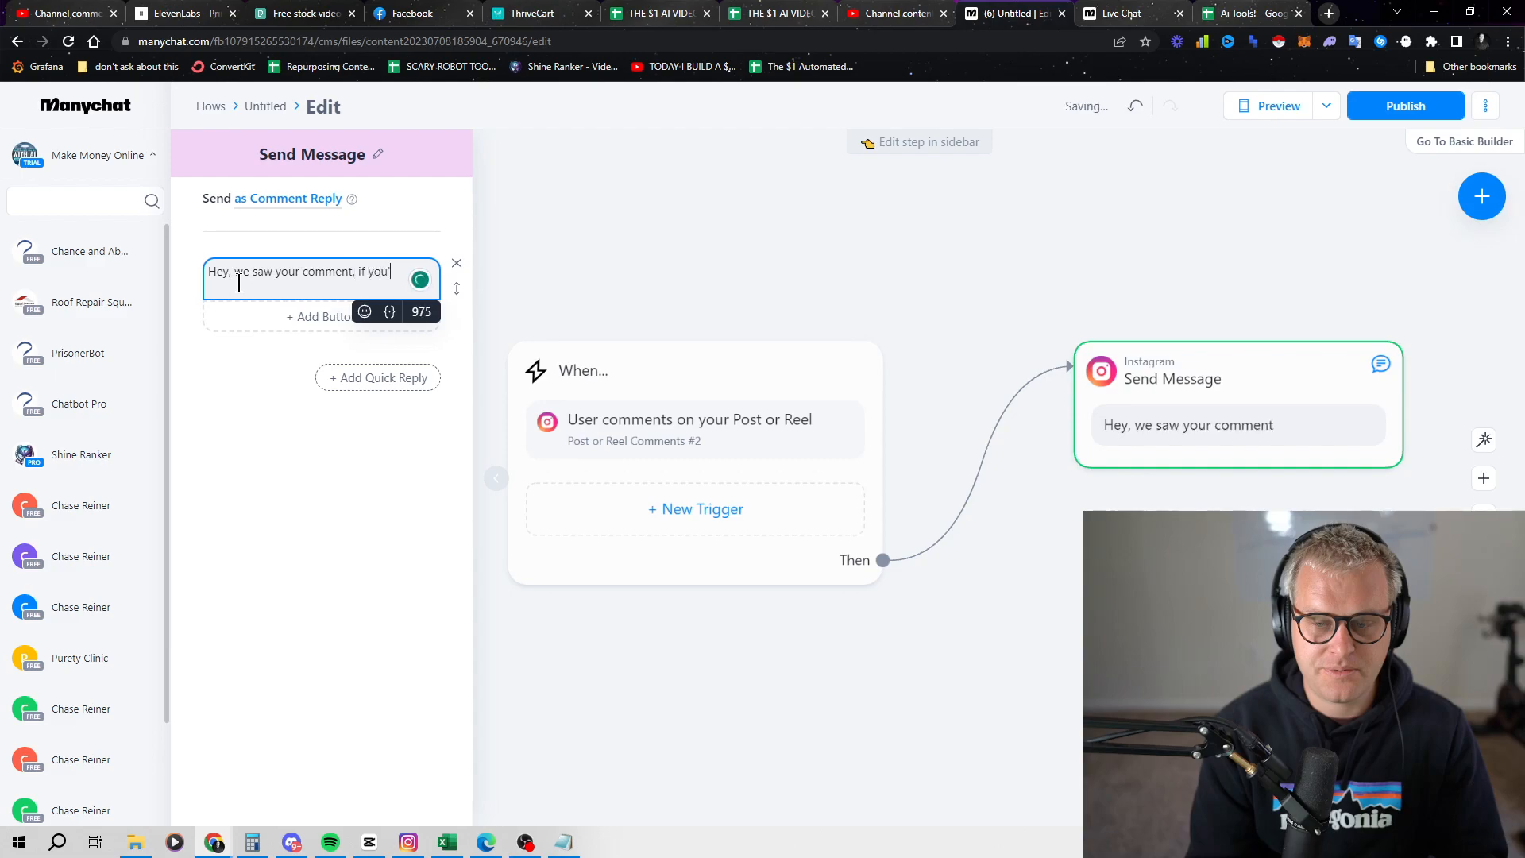
type("d")
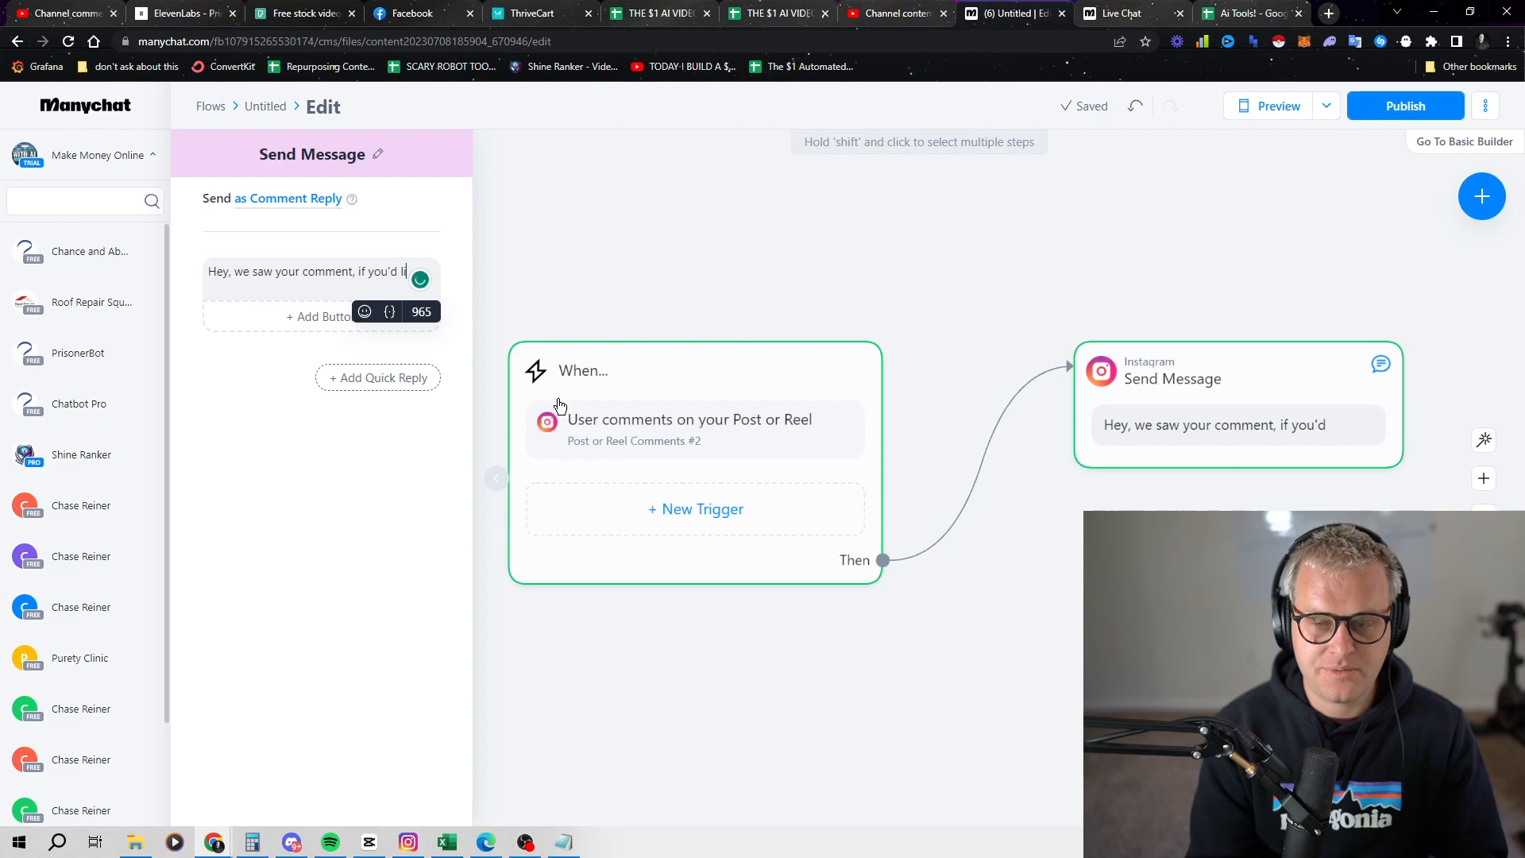
type("like get started")
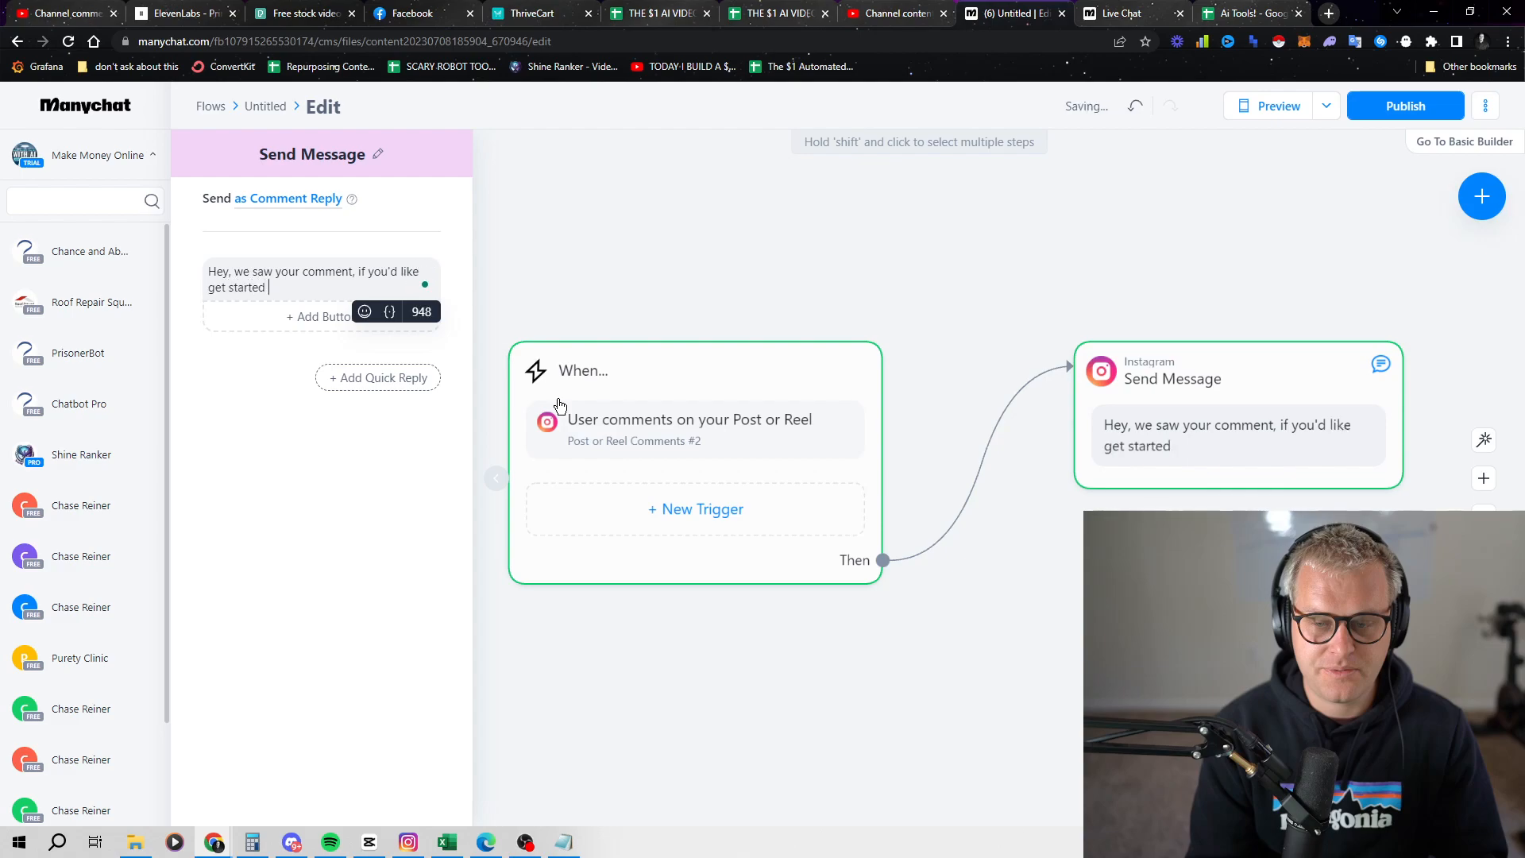
type("Shine Ranker")
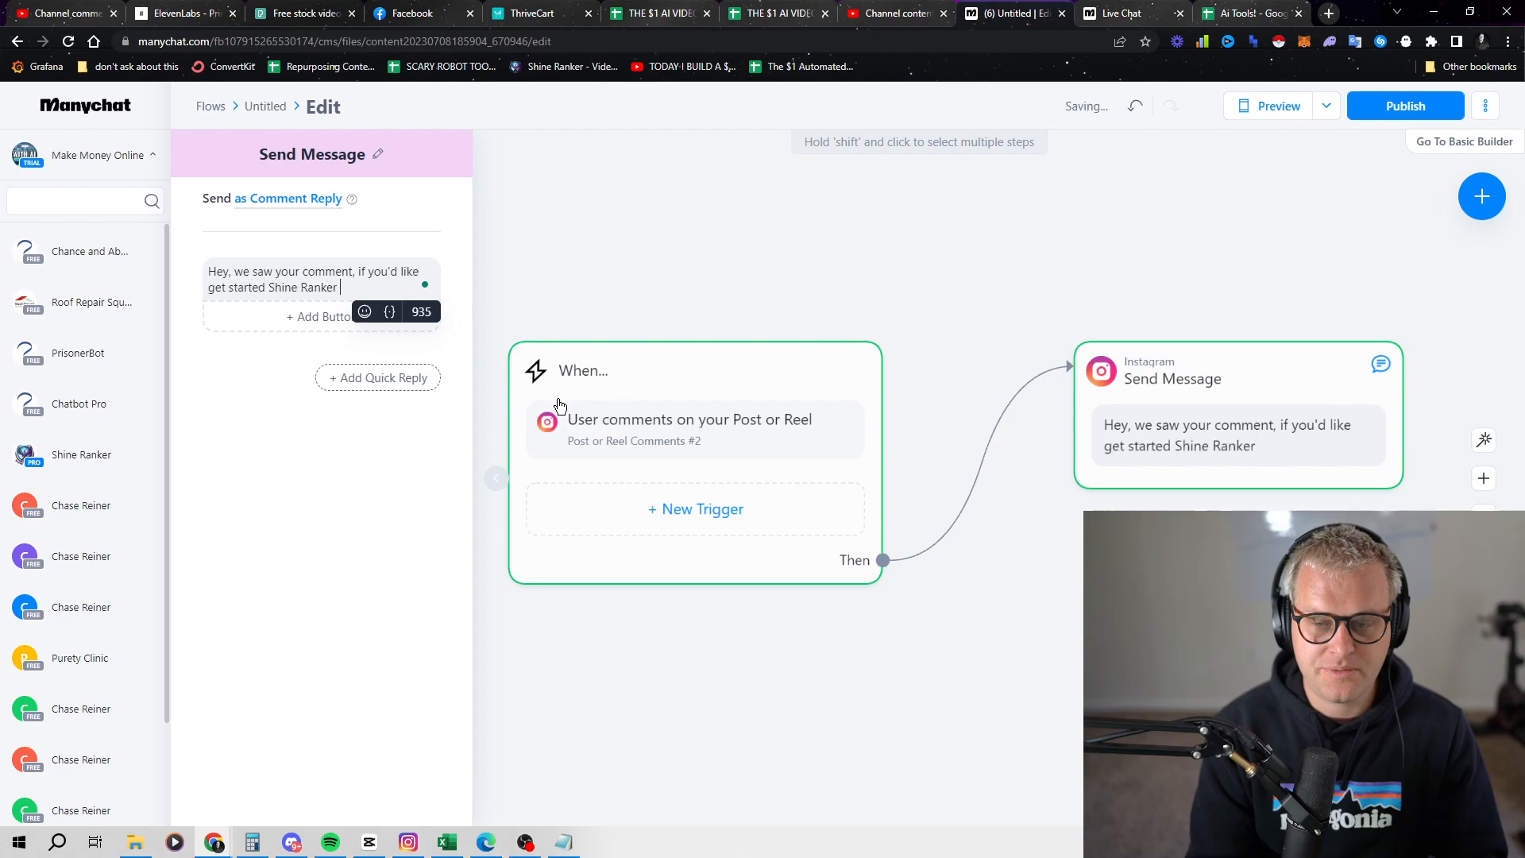
type("head over to h")
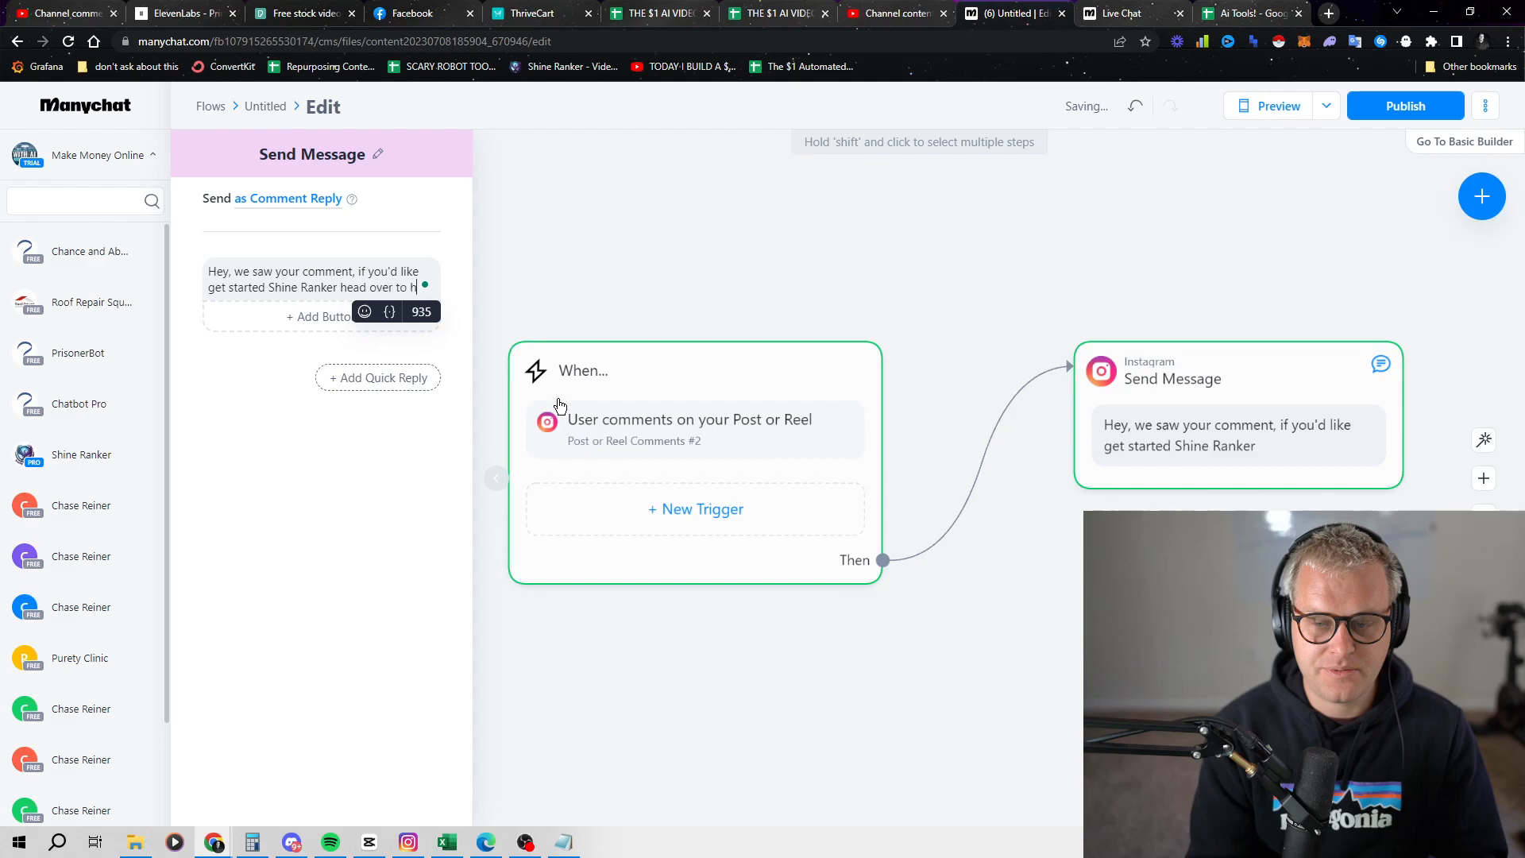
type("https://shineranker.com")
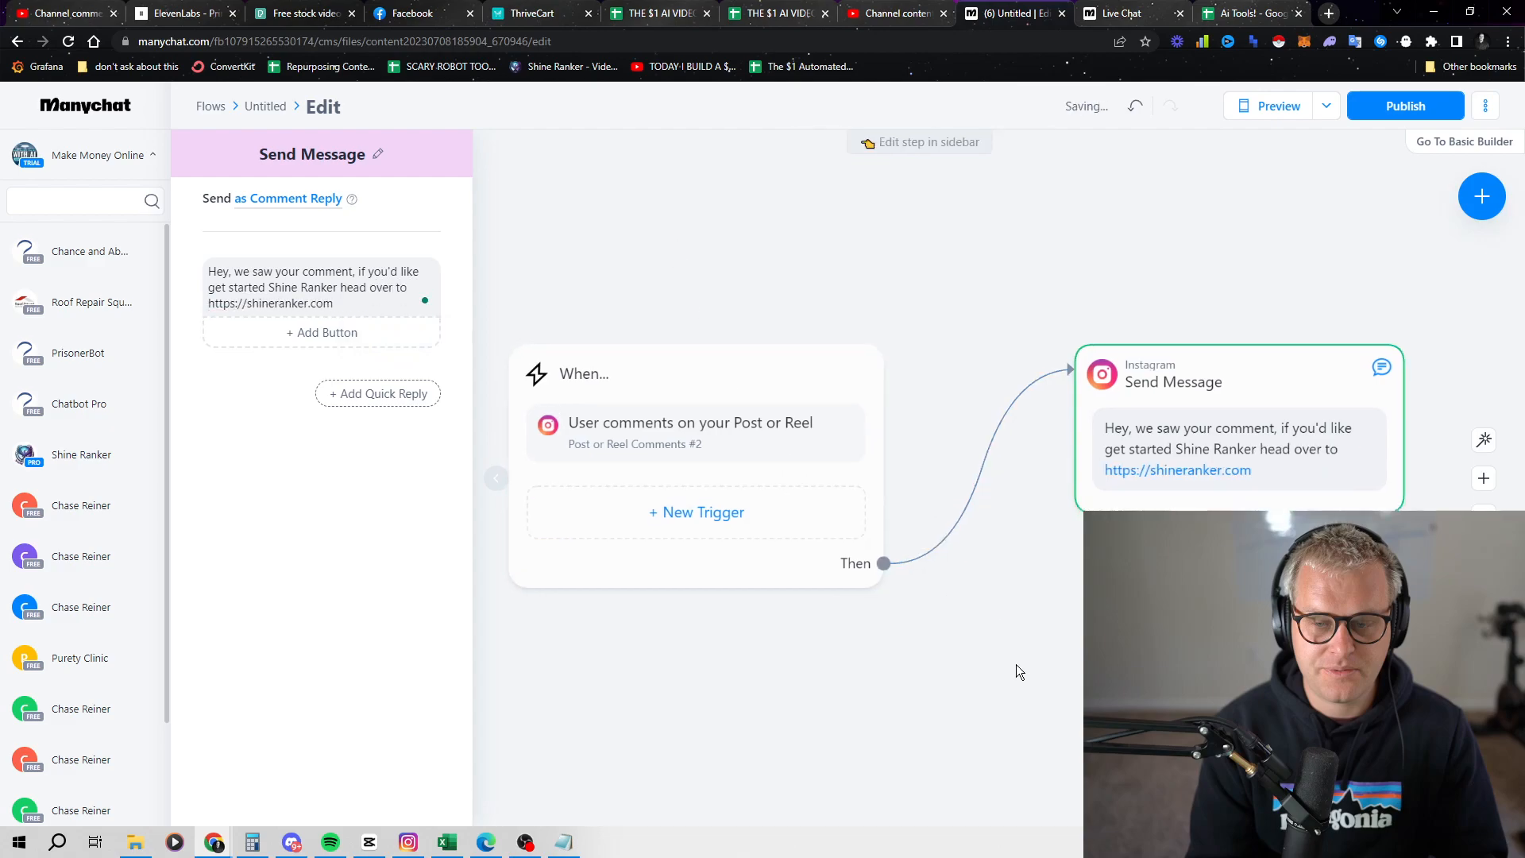
Step: Publish the flow so the comment-triggered automation goes live and confirm it
left_click(1405, 107)
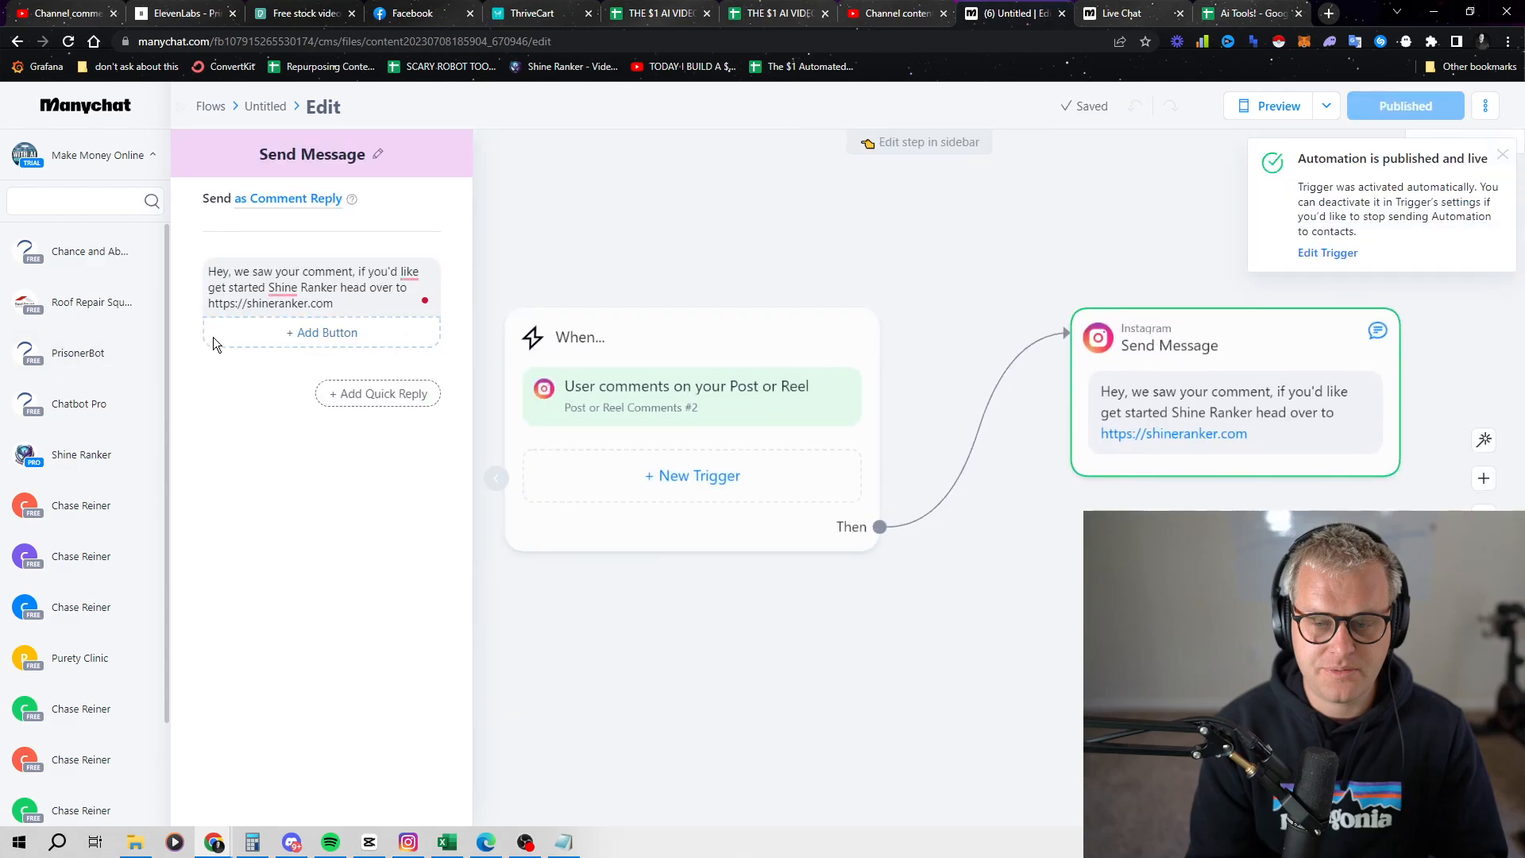
mouse_move(1012, 476)
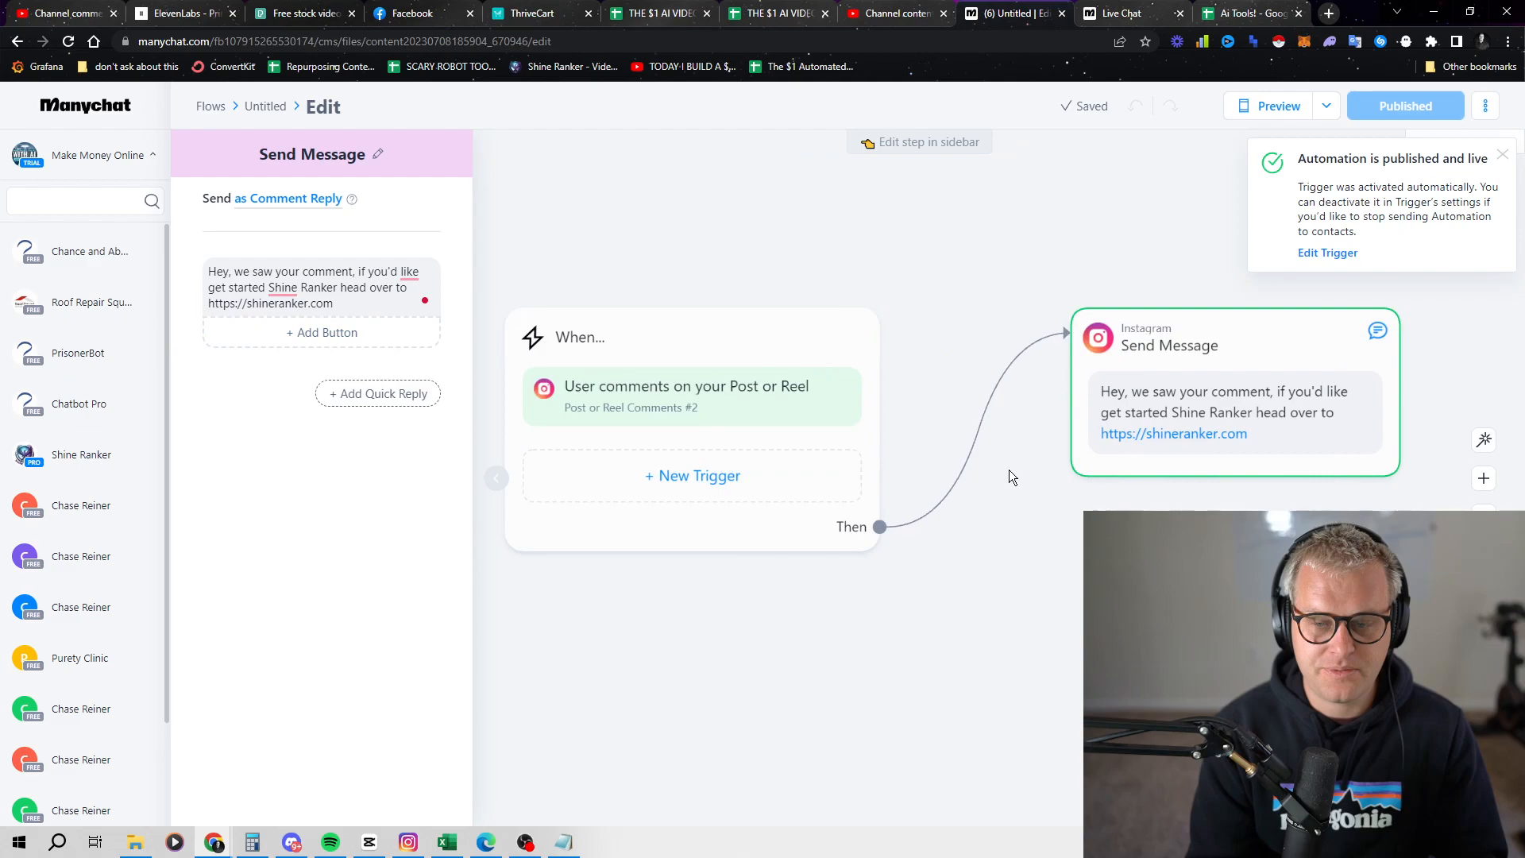
scroll("down", 3)
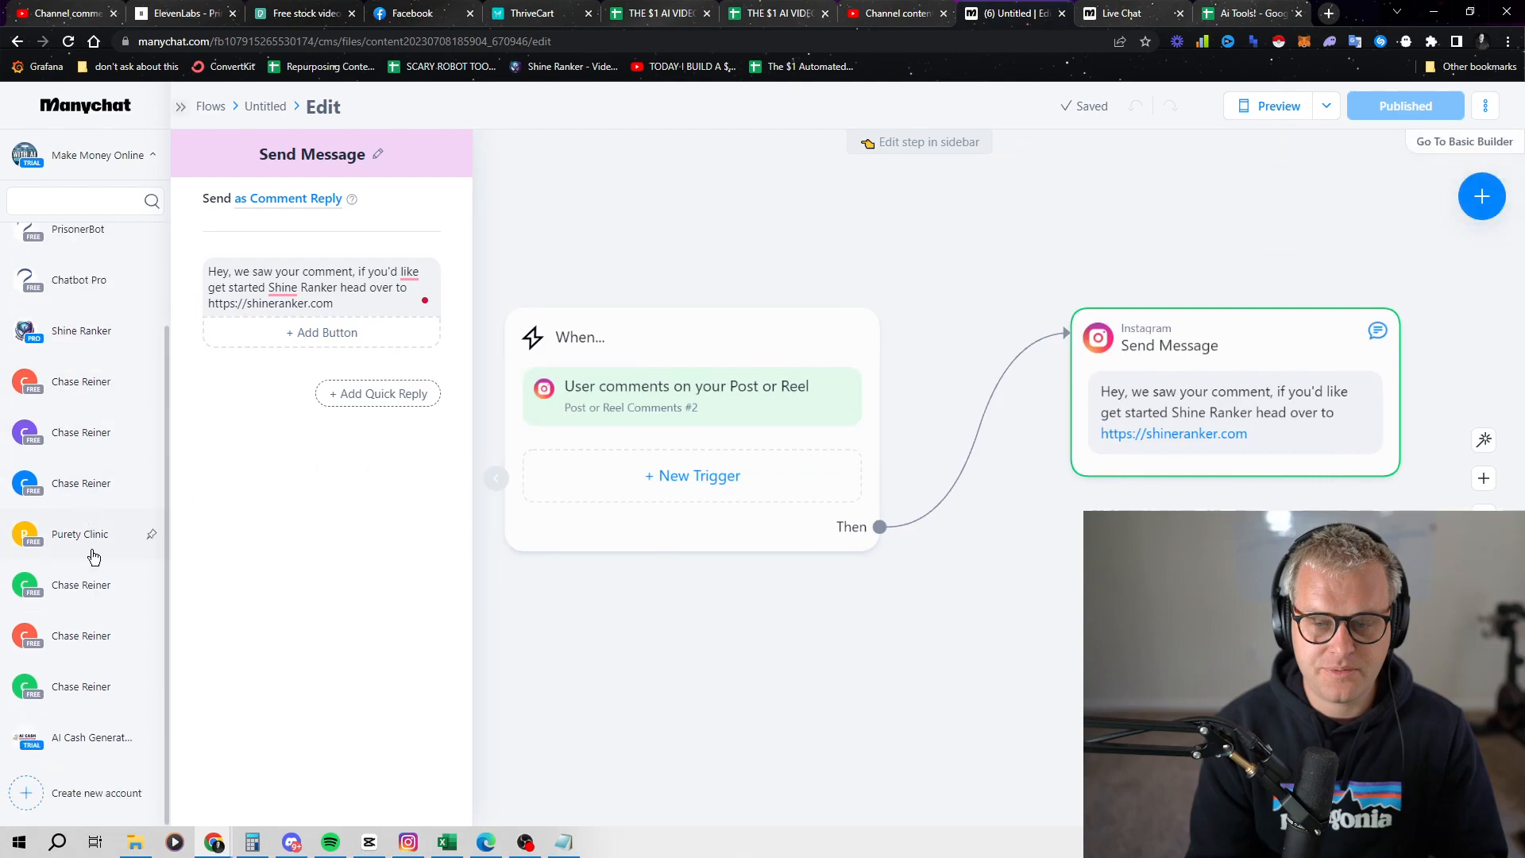
scroll("up", 3)
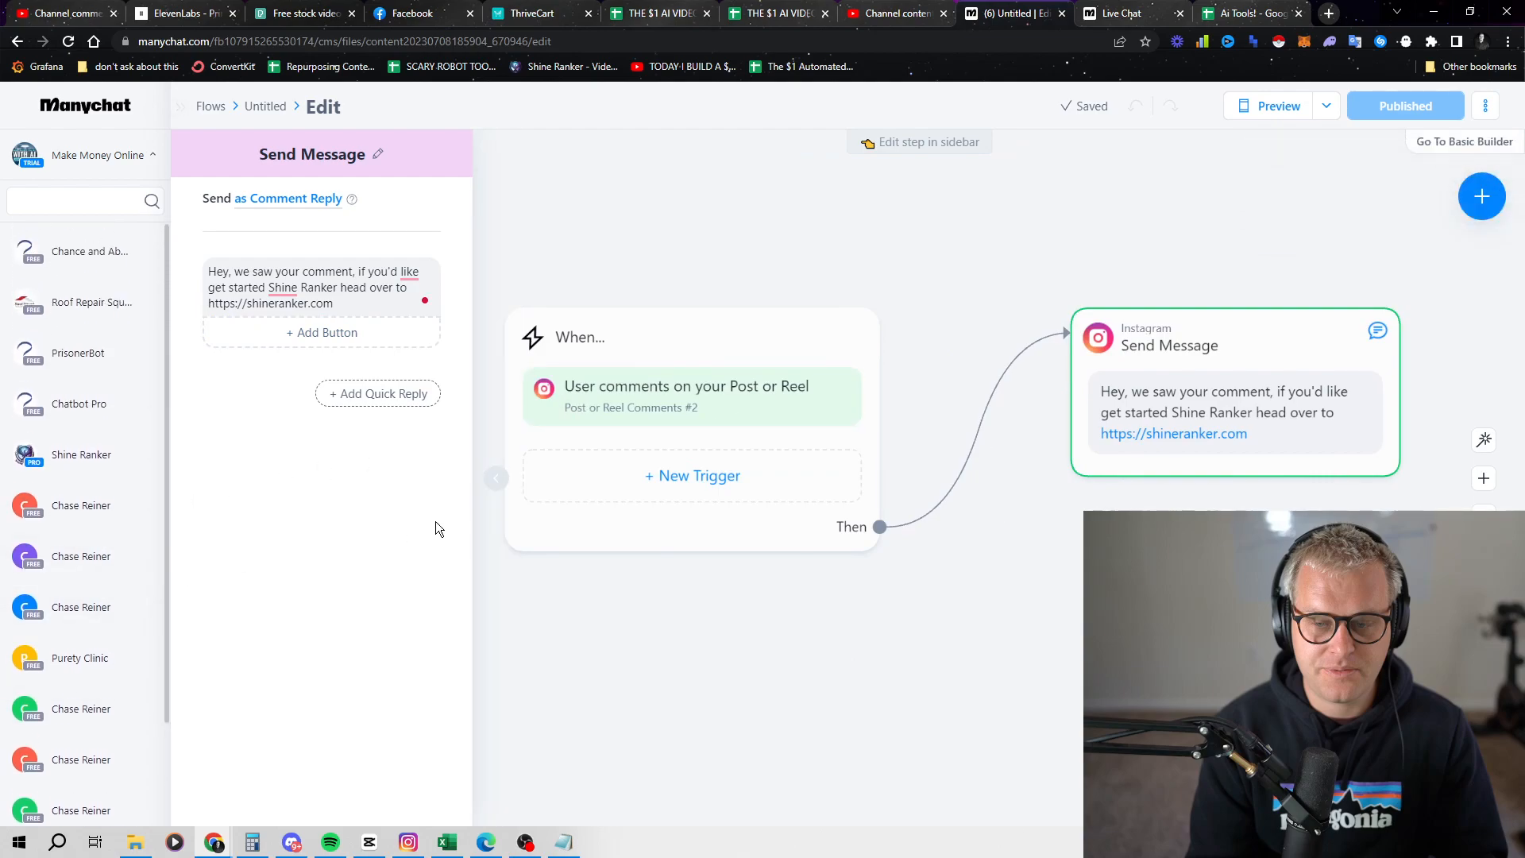
mouse_move(358, 560)
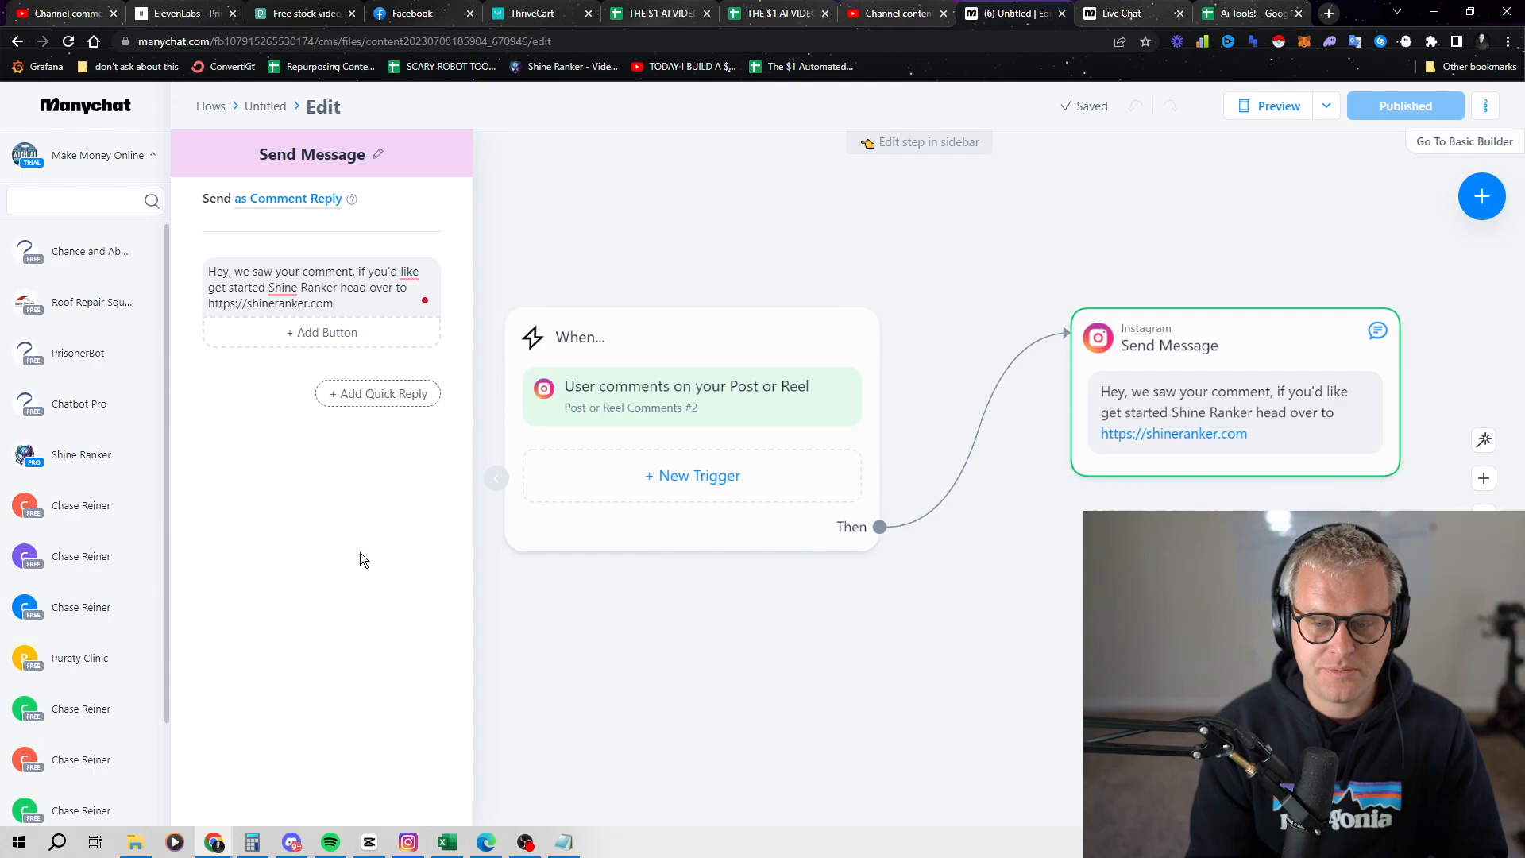
left_click(679, 337)
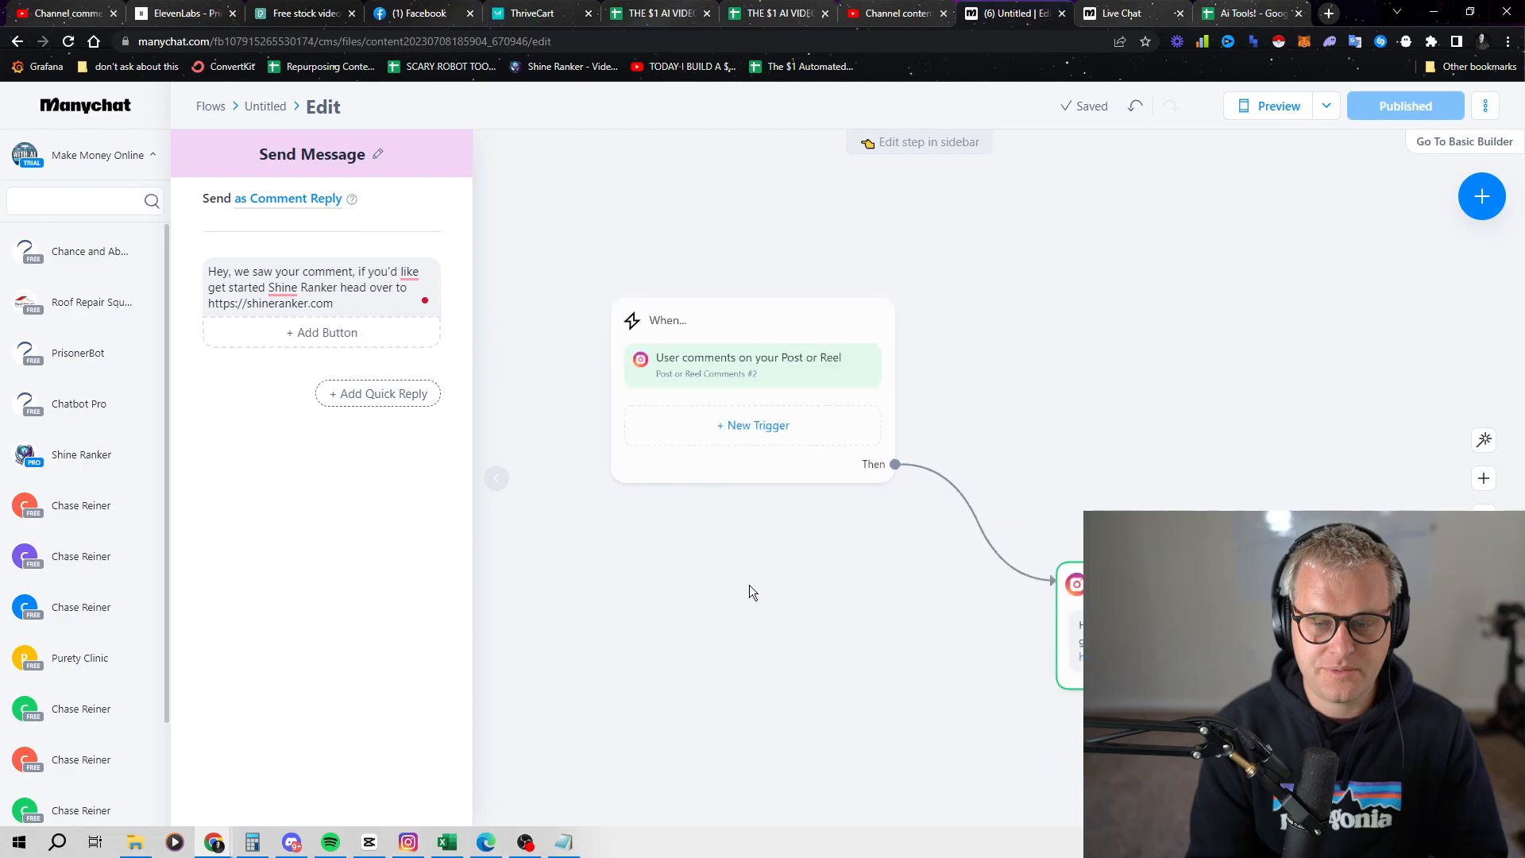
mouse_move(652, 657)
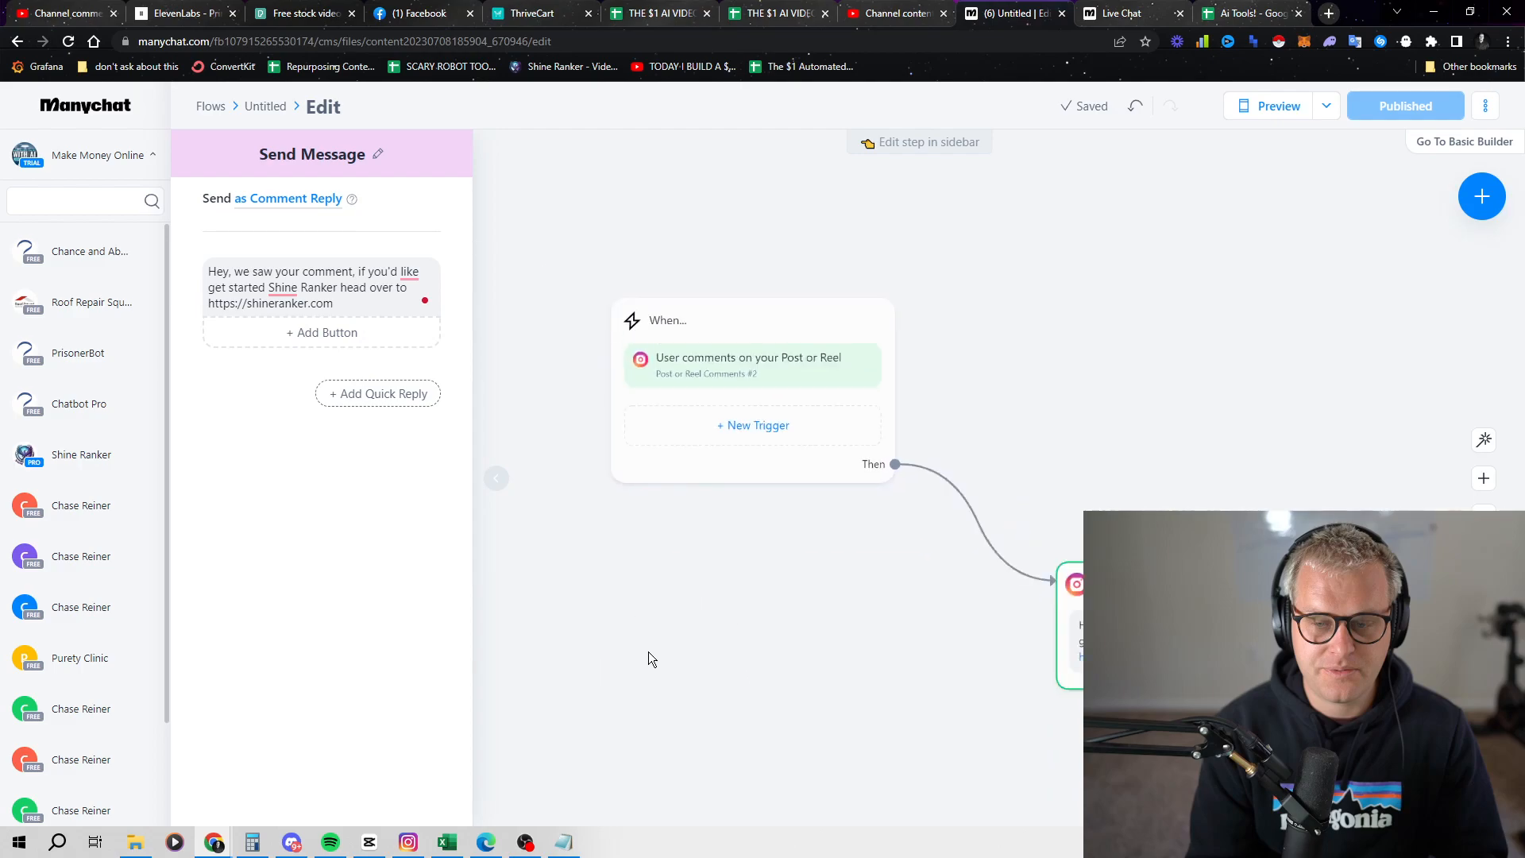